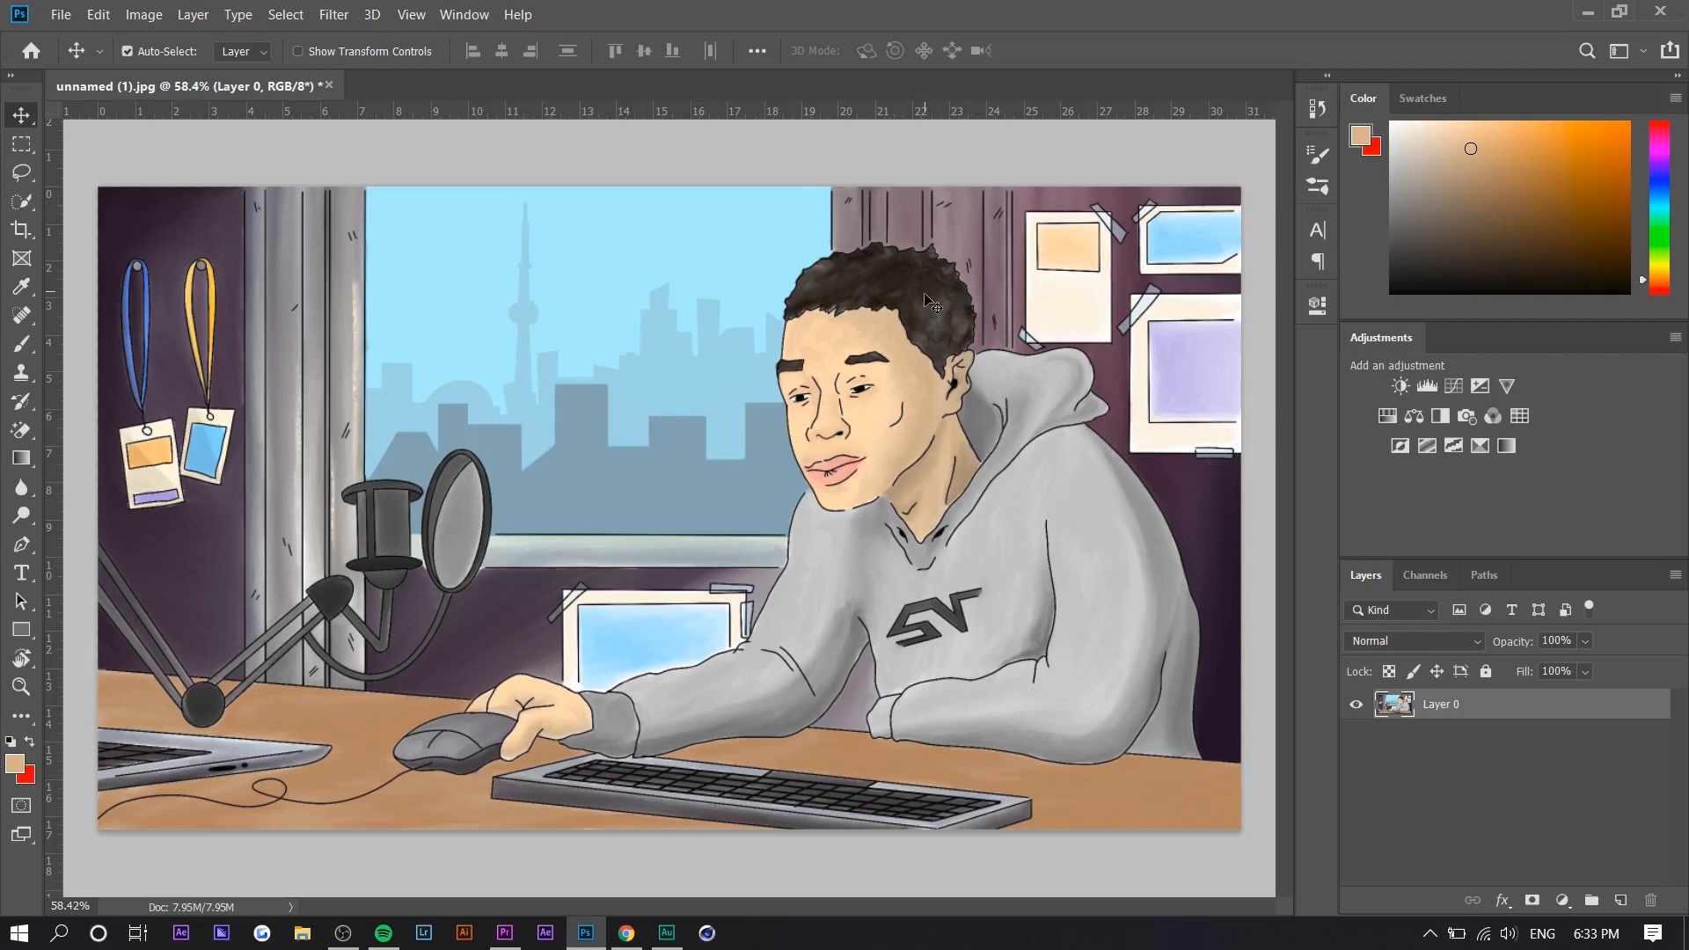
# - Bring Spotify's home screen with the current song to the front, then return to Photoshop
pyautogui.click(382, 933)
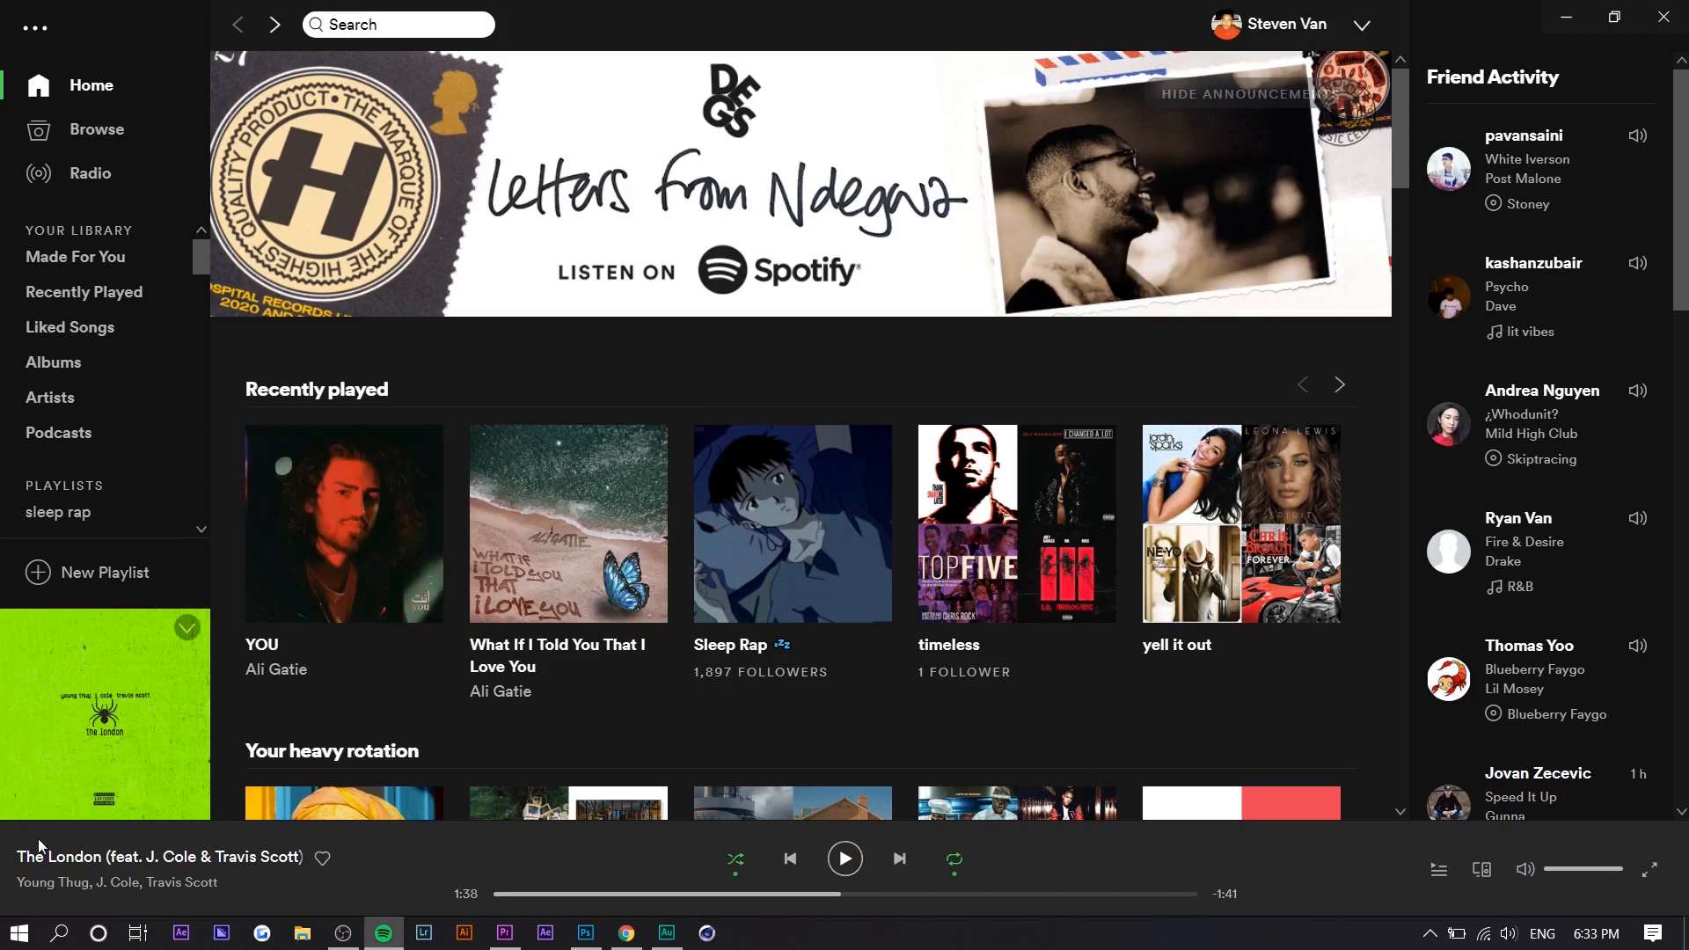
pyautogui.moveTo(84, 666)
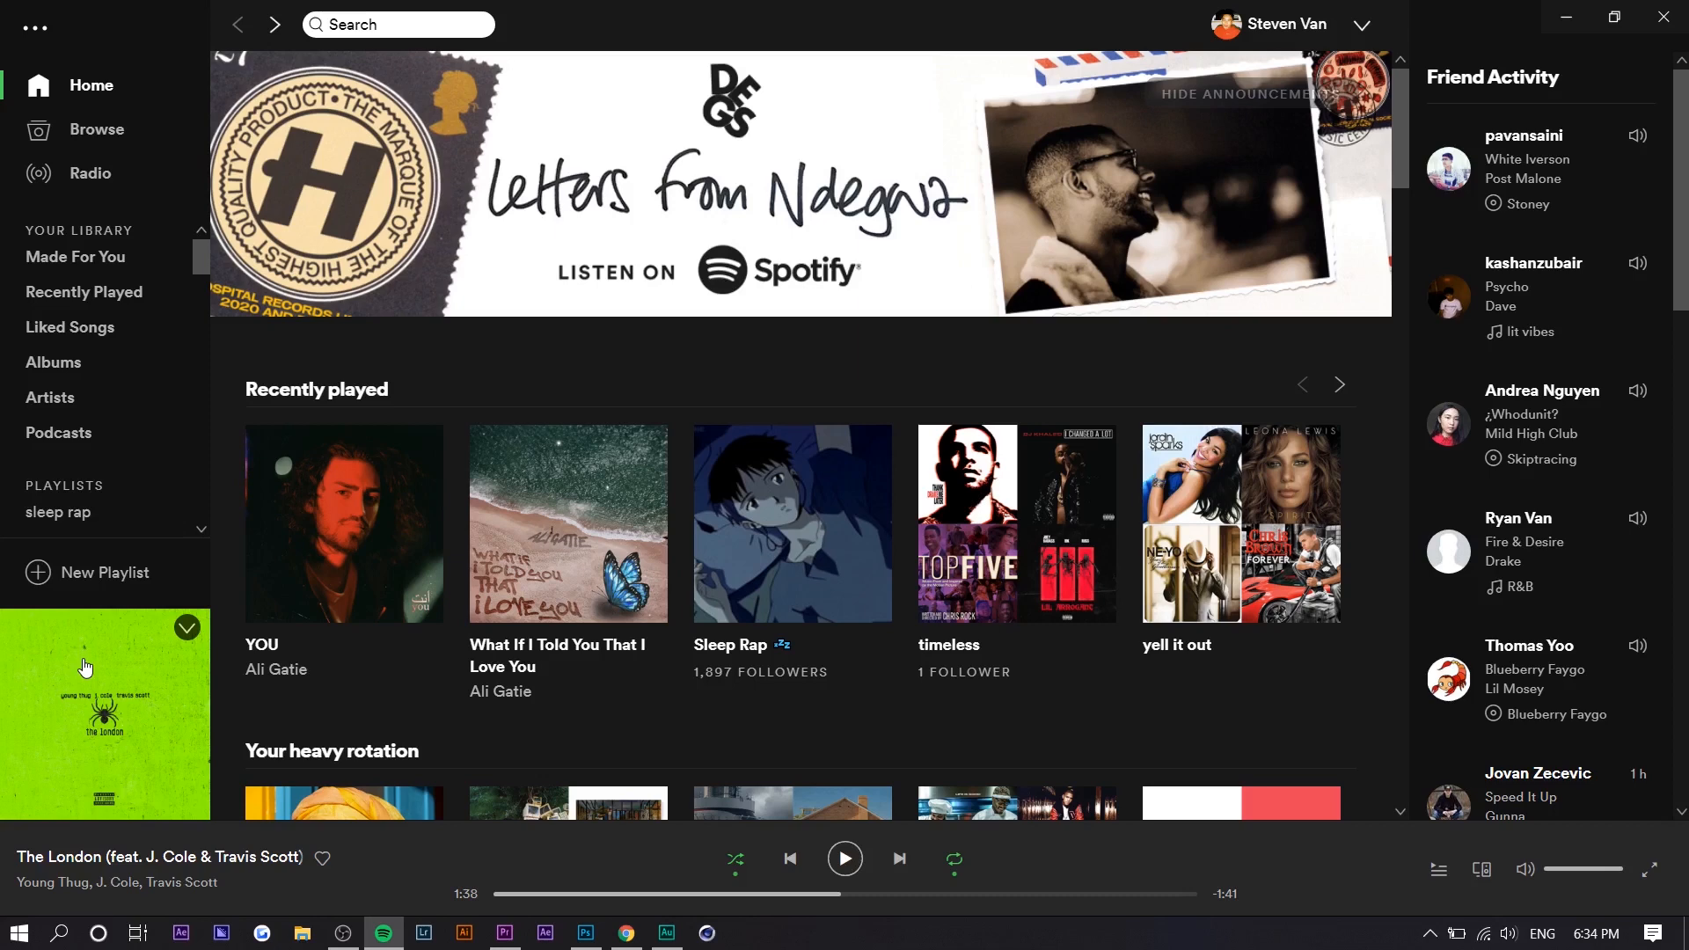
pyautogui.click(584, 933)
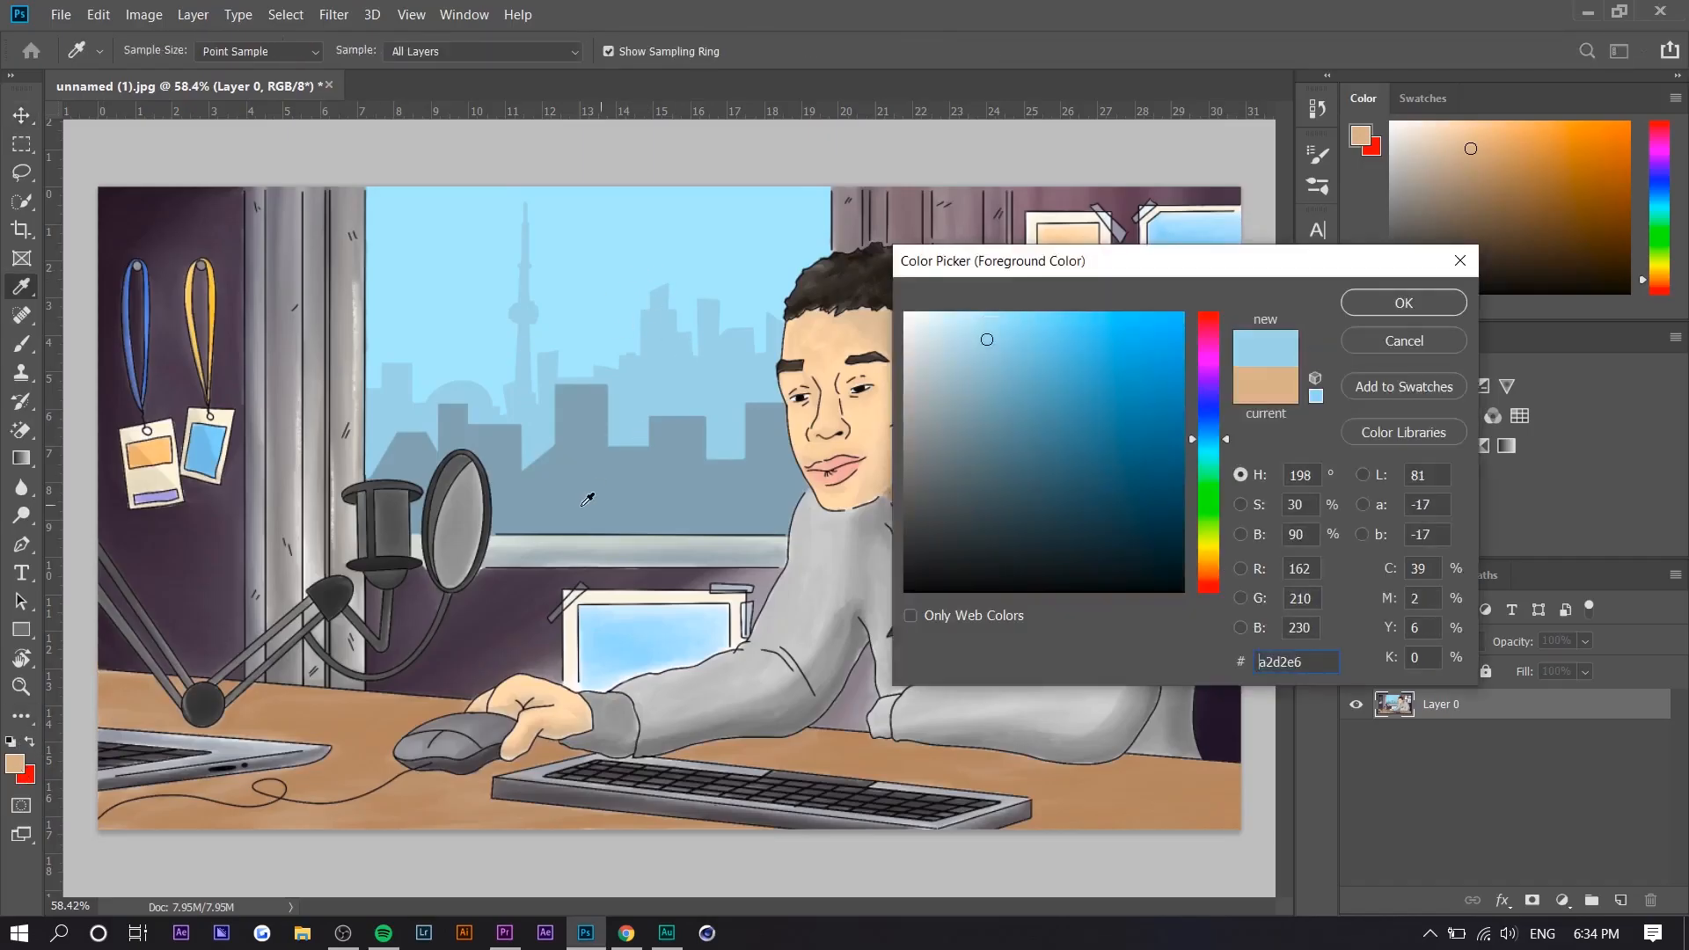
# - Sample the sky blue from the illustration, enter 332232, then sample the album cover's bright green
pyautogui.click(973, 399)
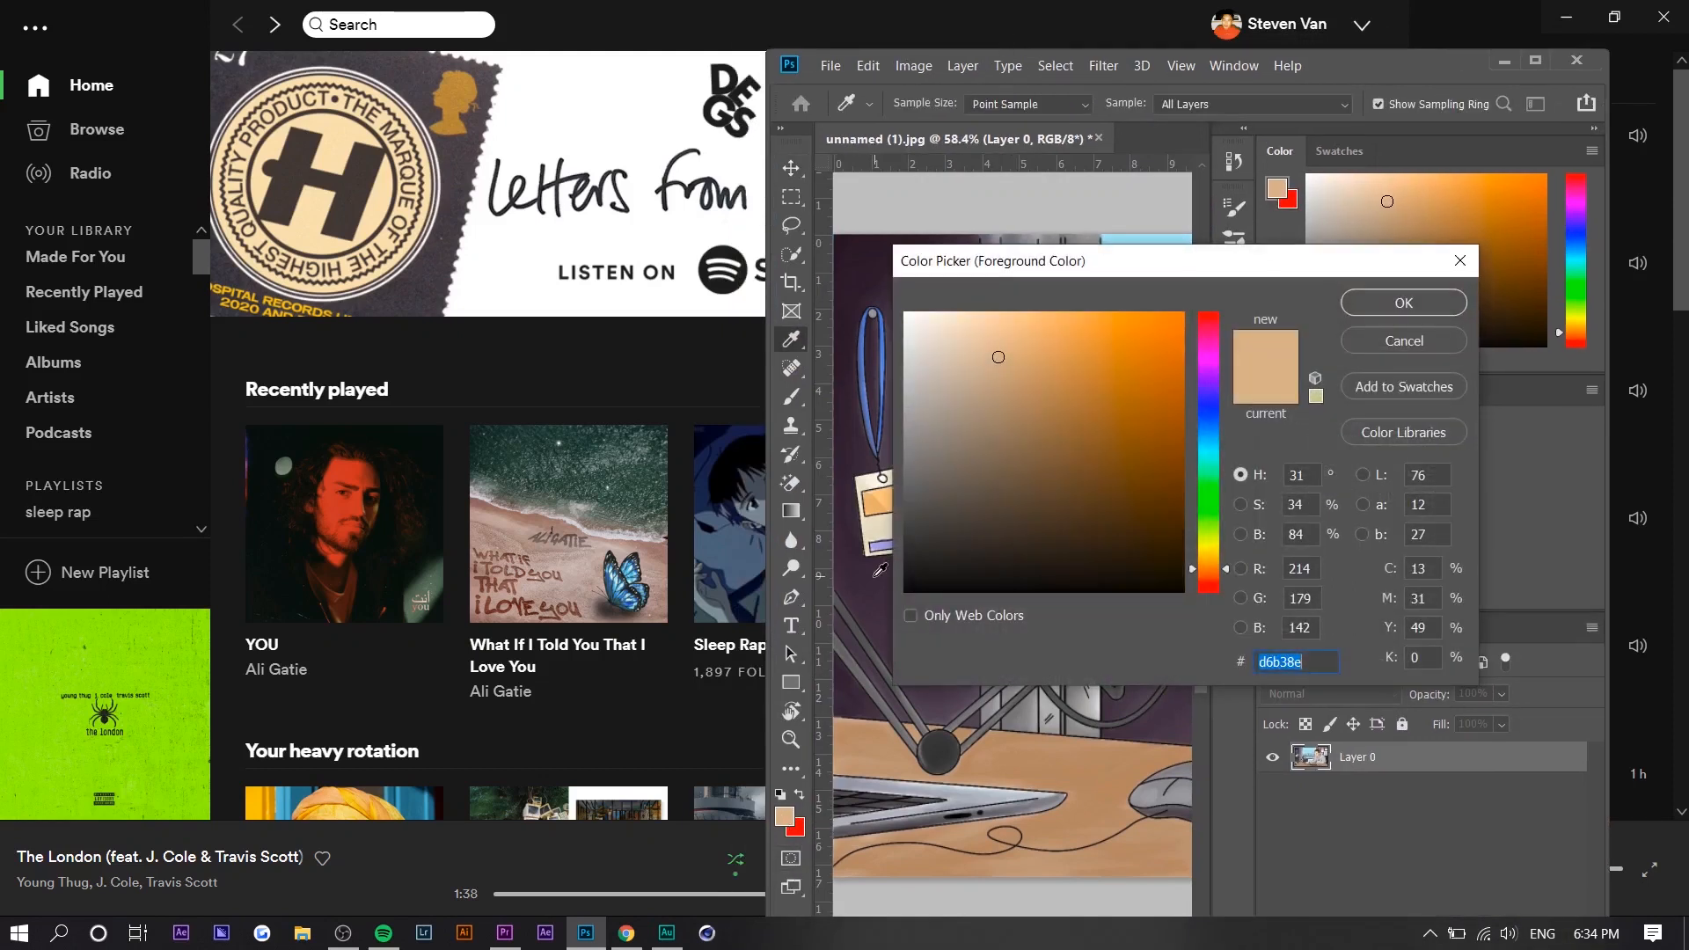
pyautogui.write('332232')
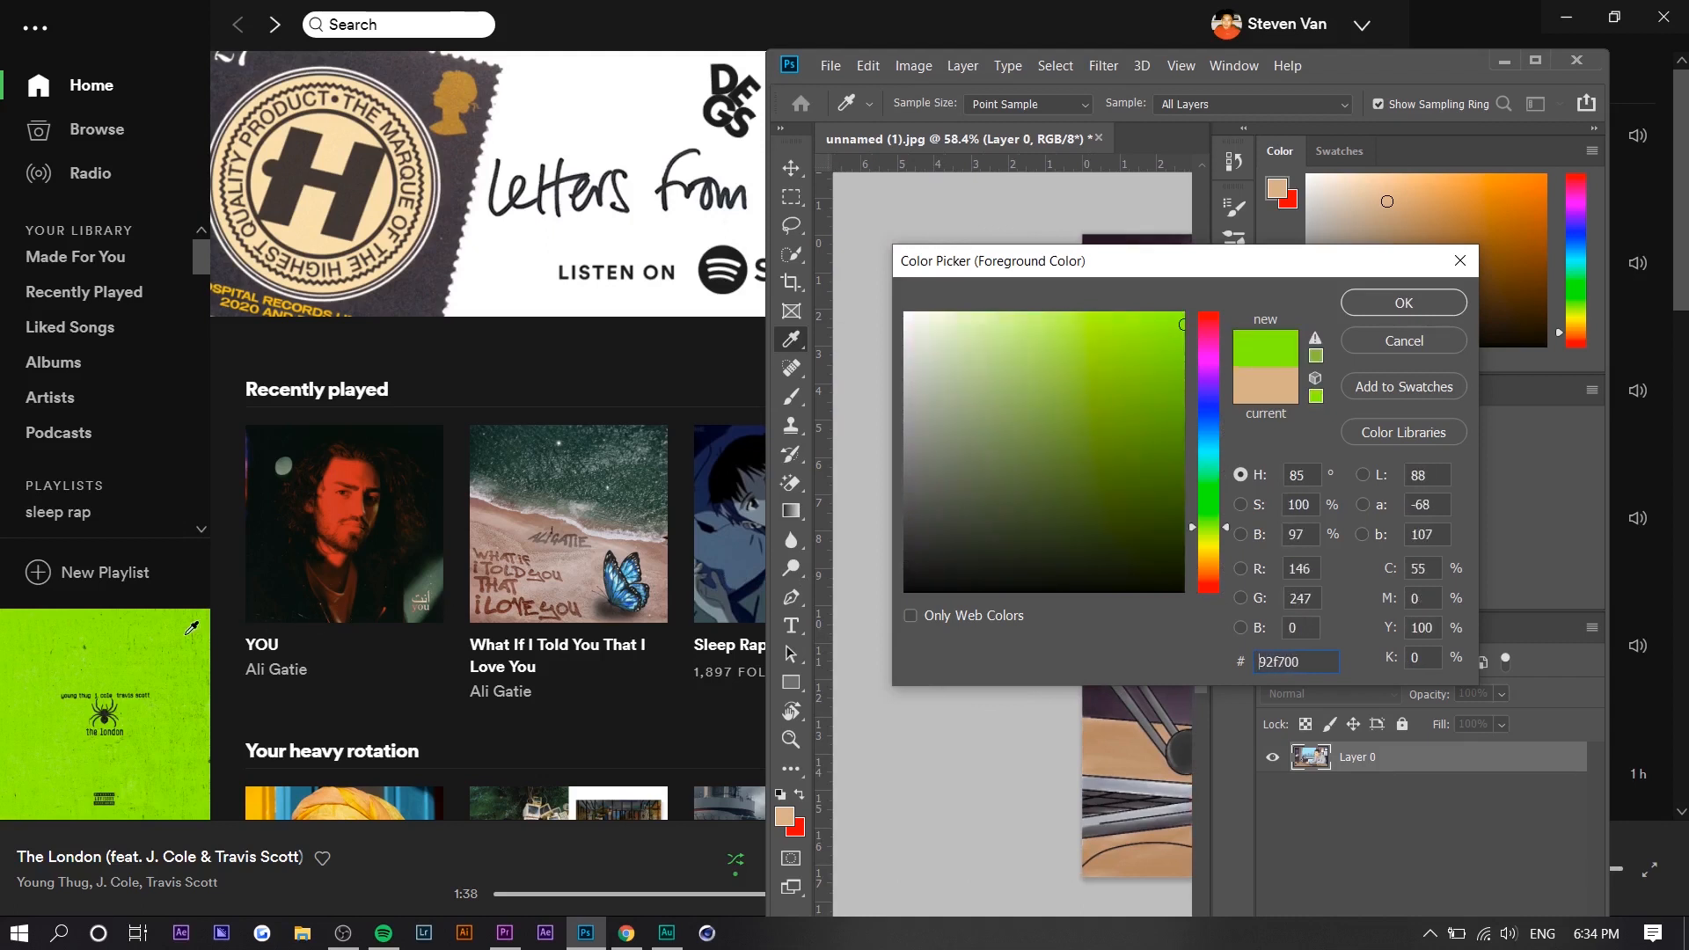
pyautogui.click(1402, 300)
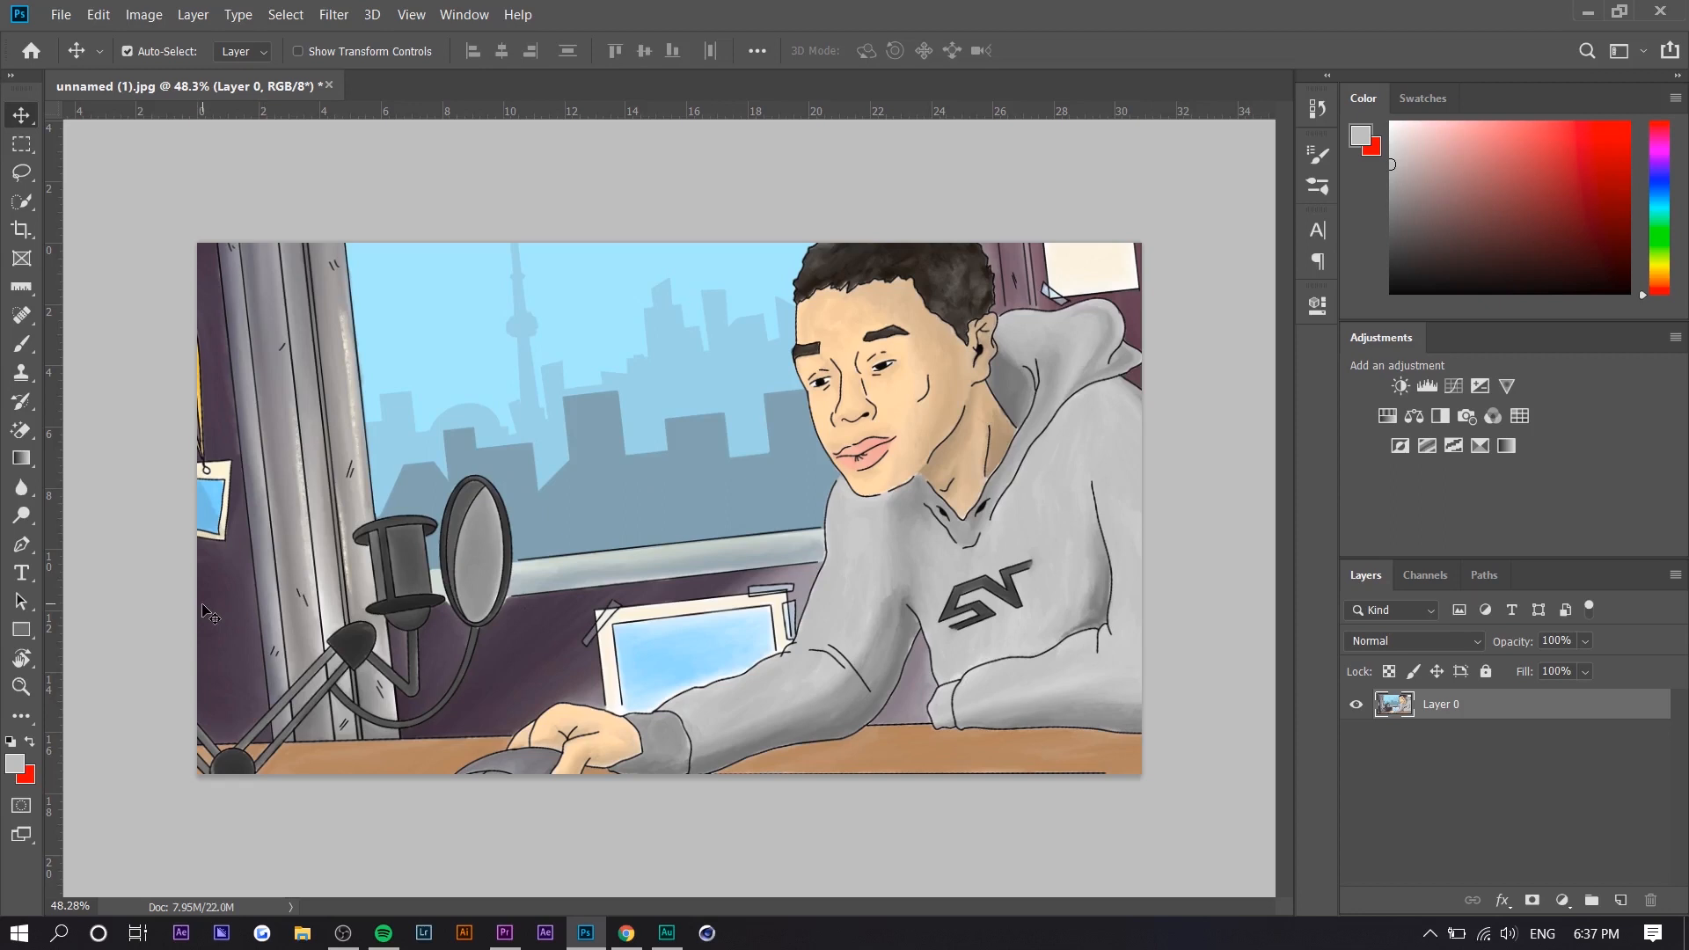
pyautogui.moveTo(420, 587)
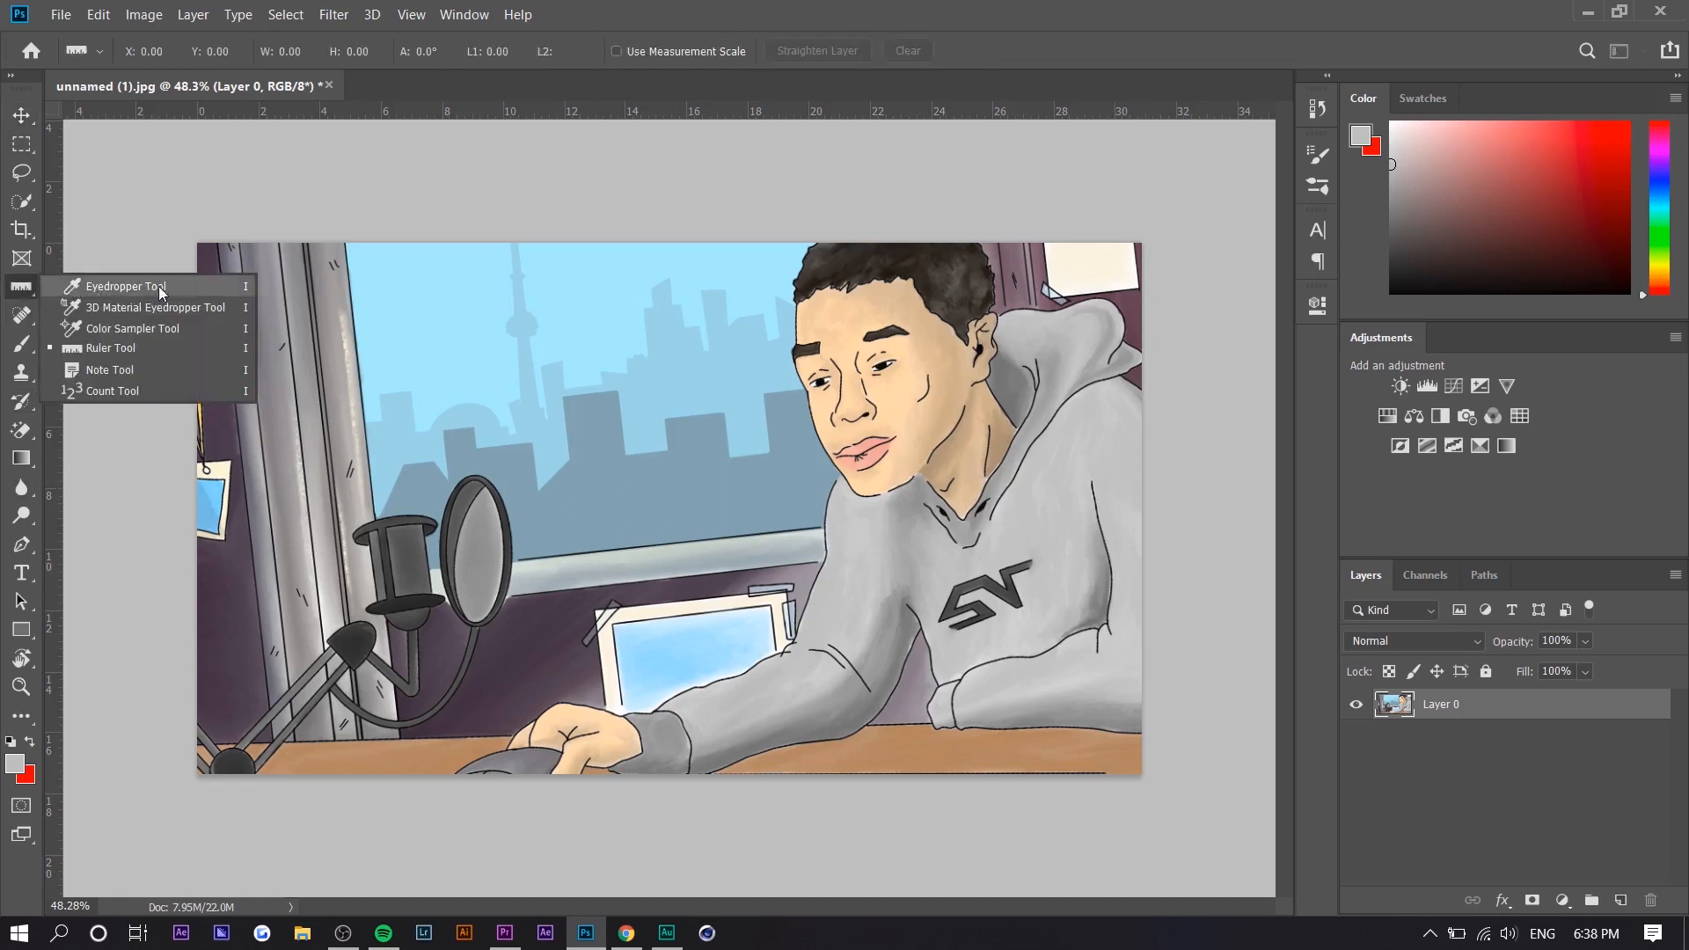
pyautogui.moveTo(107, 348)
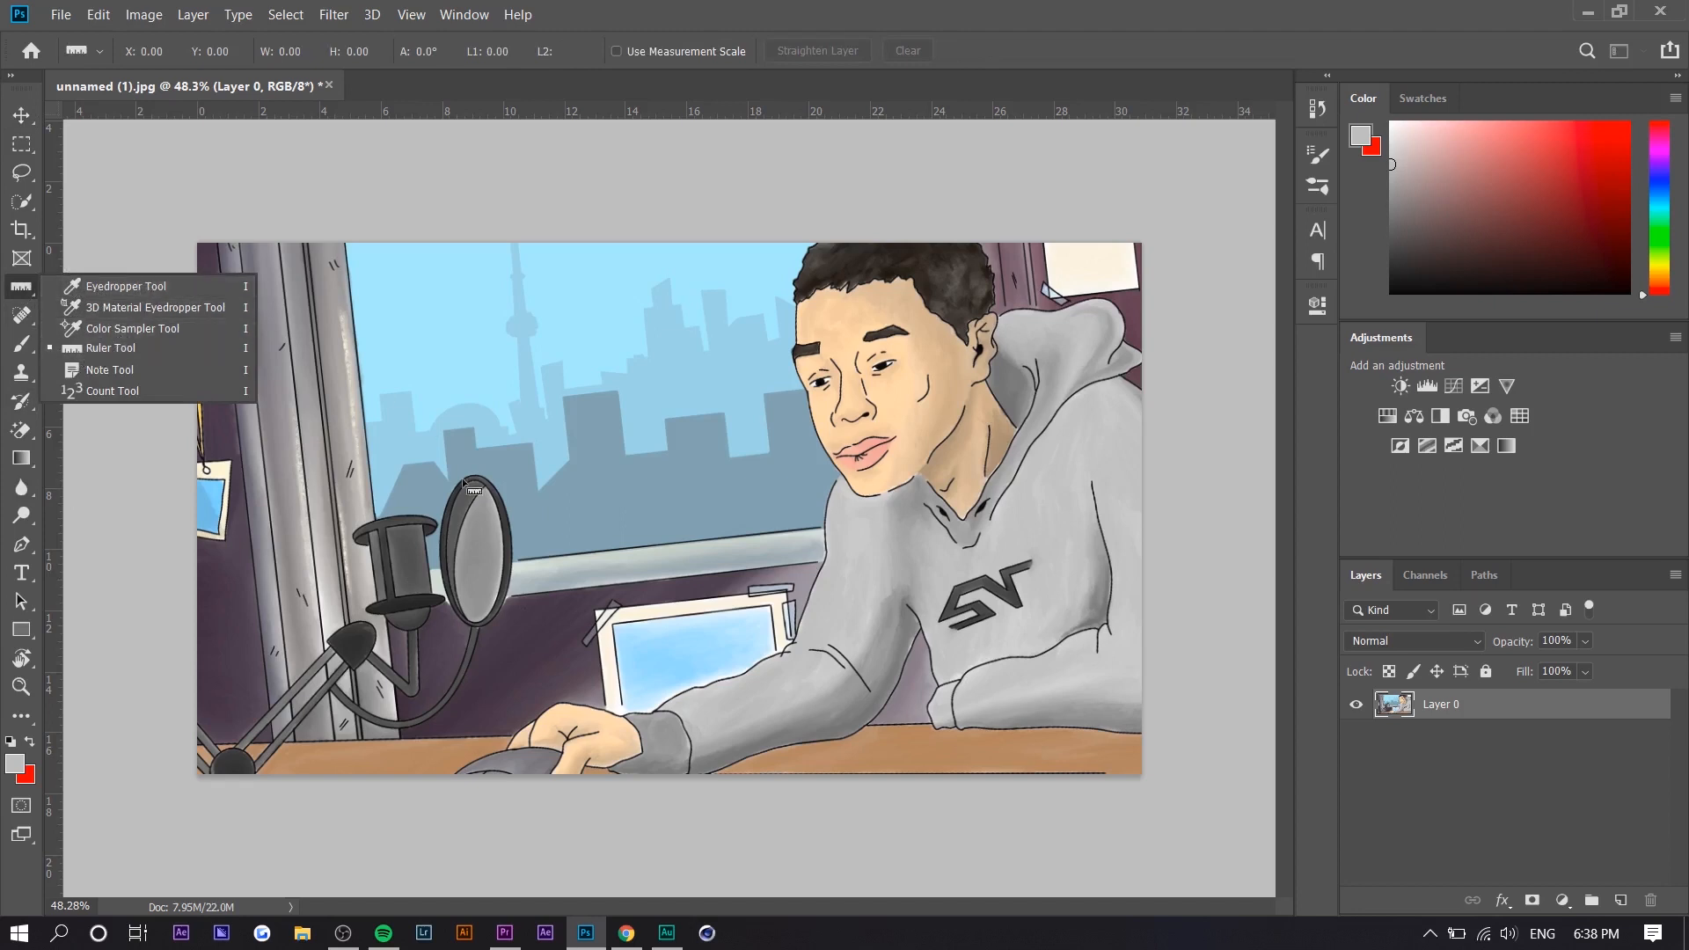
# - Measure the tilt along the window sill with the Ruler Tool and straighten the layer to it
pyautogui.moveTo(385, 573); pyautogui.dragTo(709, 544)
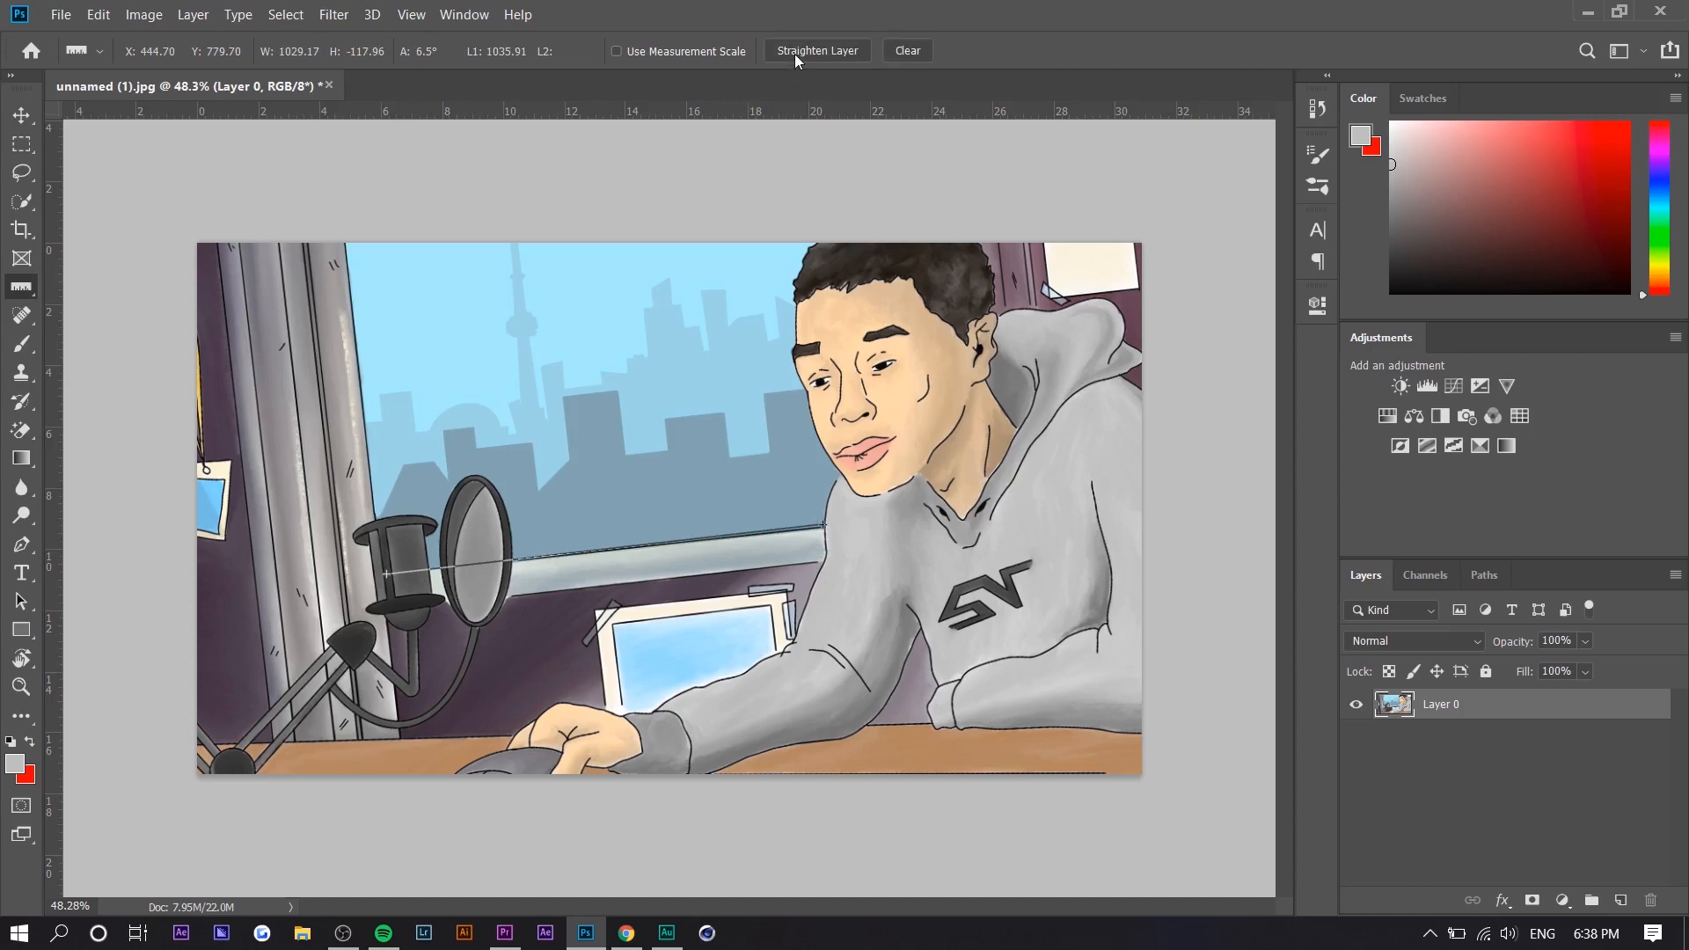
pyautogui.click(816, 51)
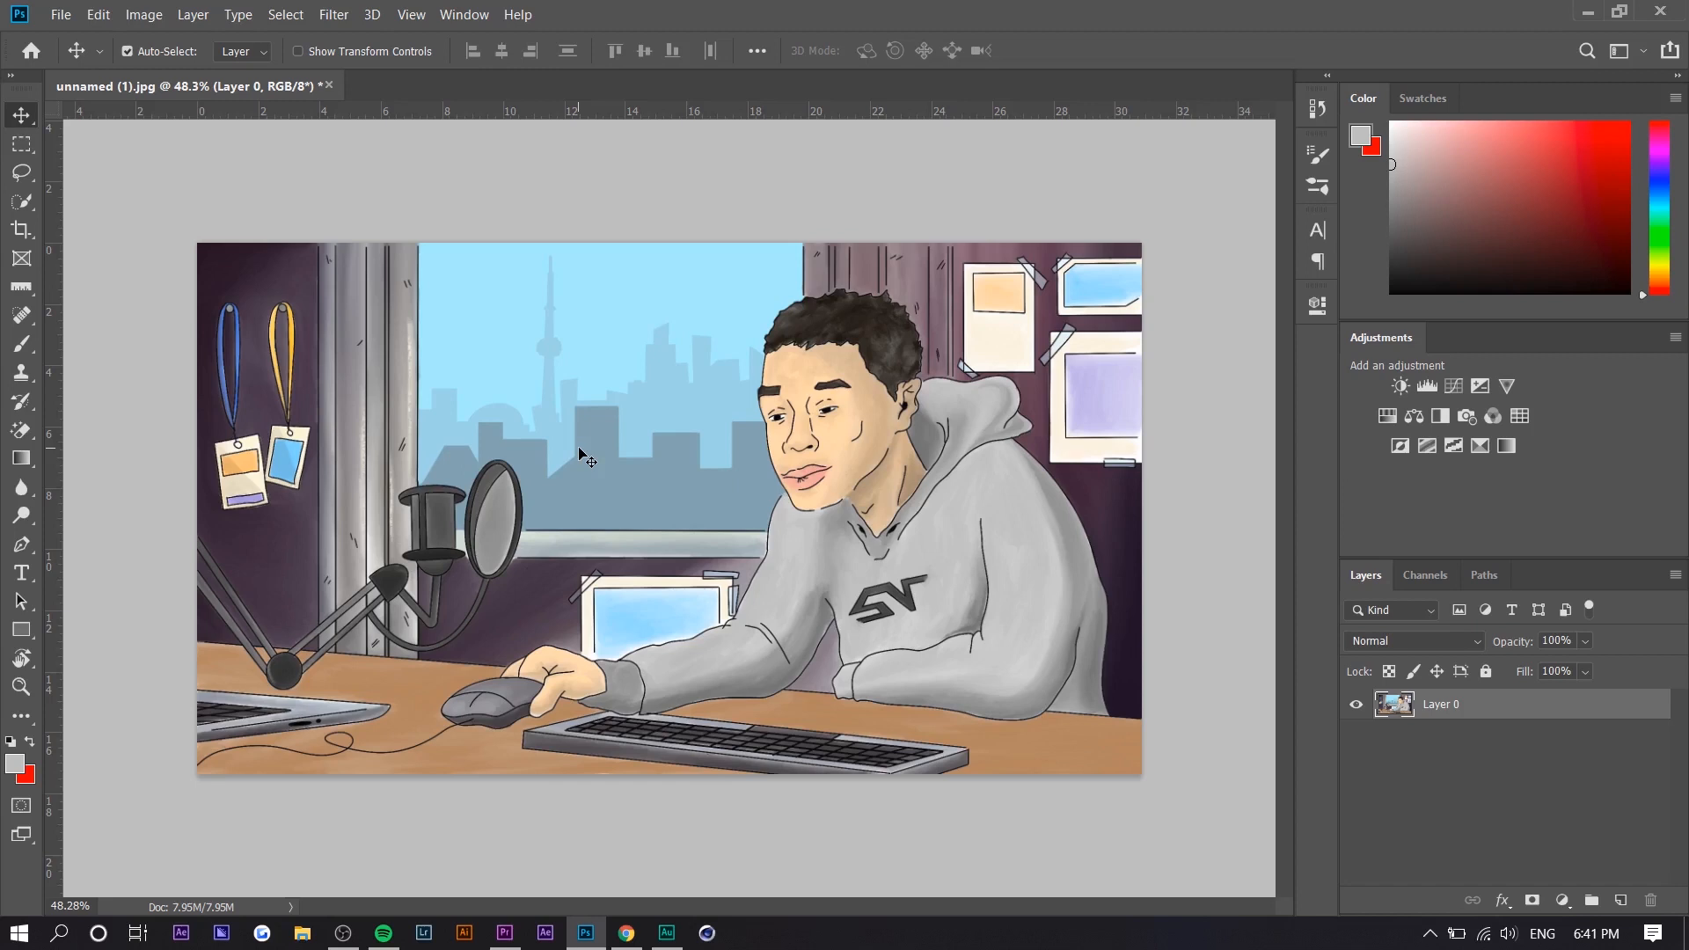
pyautogui.moveTo(809, 593)
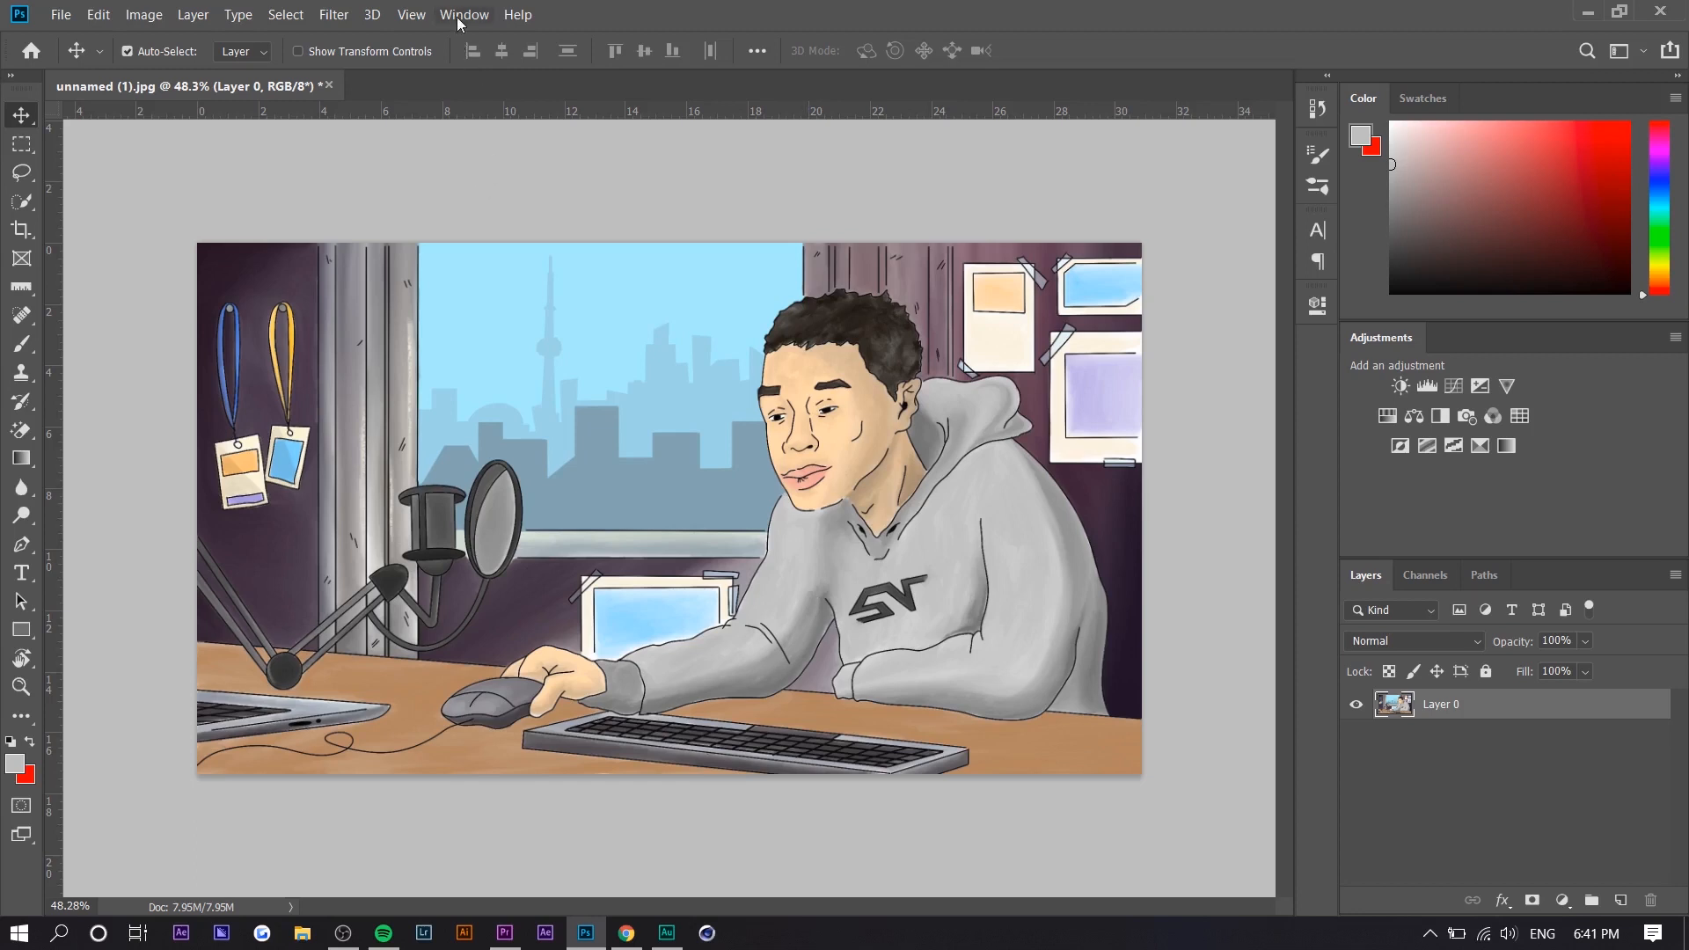
# - Create a new window for unnamed (1).jpg and arrange the two views 2-up Vertical
pyautogui.click(464, 15)
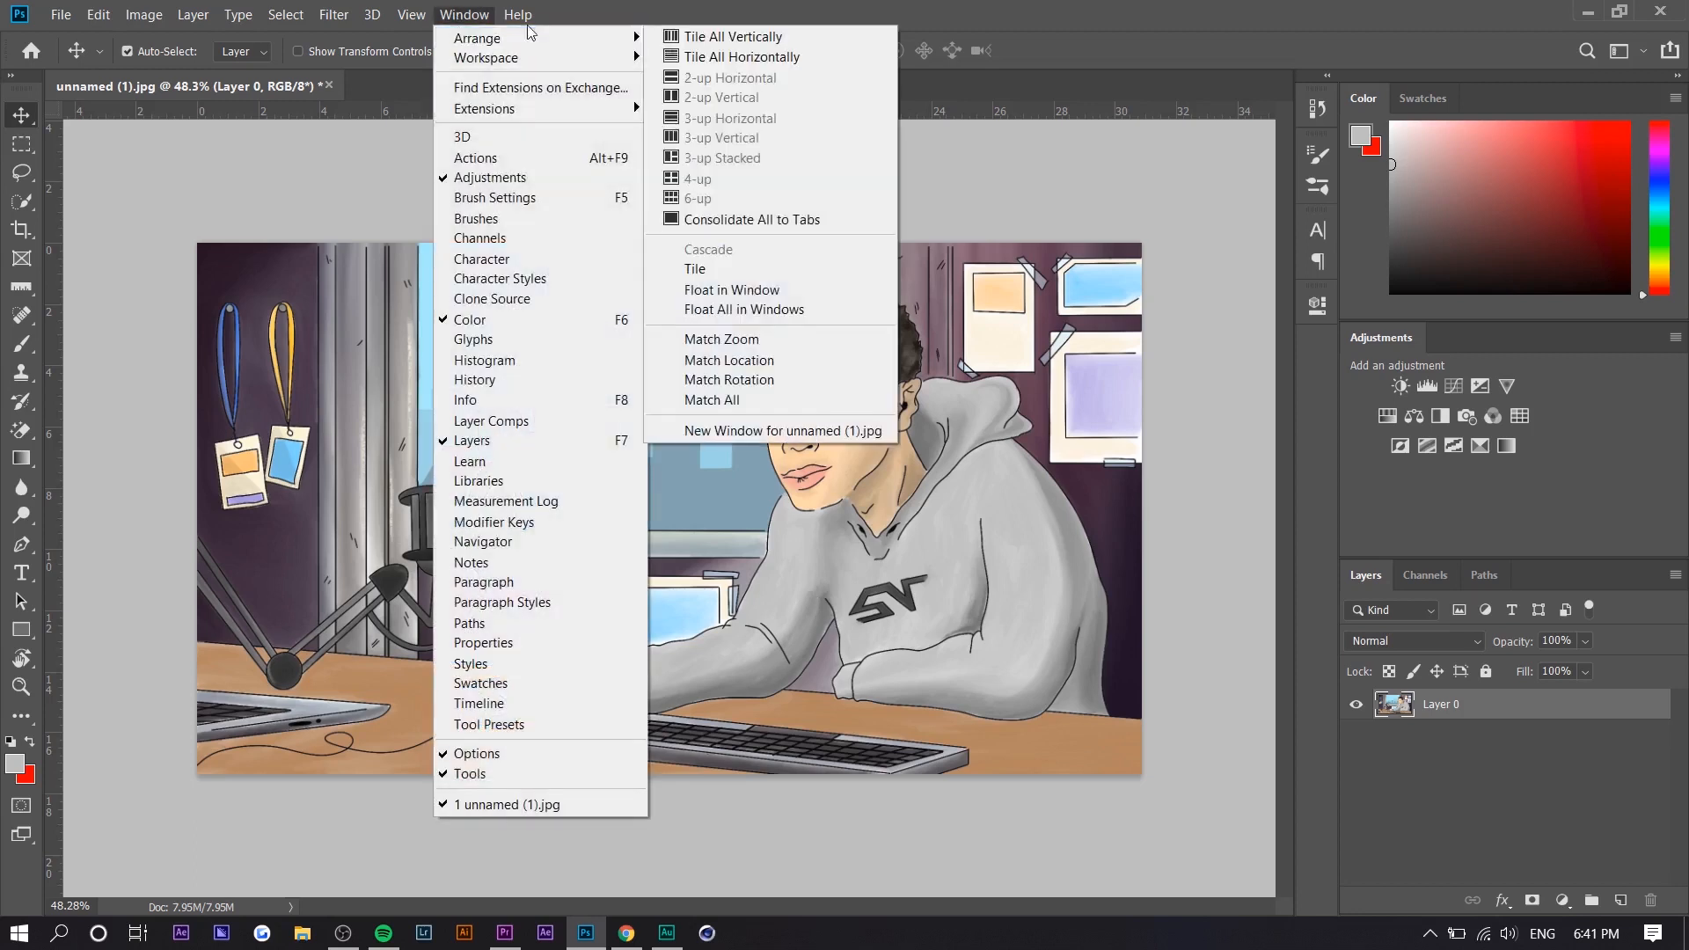
pyautogui.moveTo(781, 429)
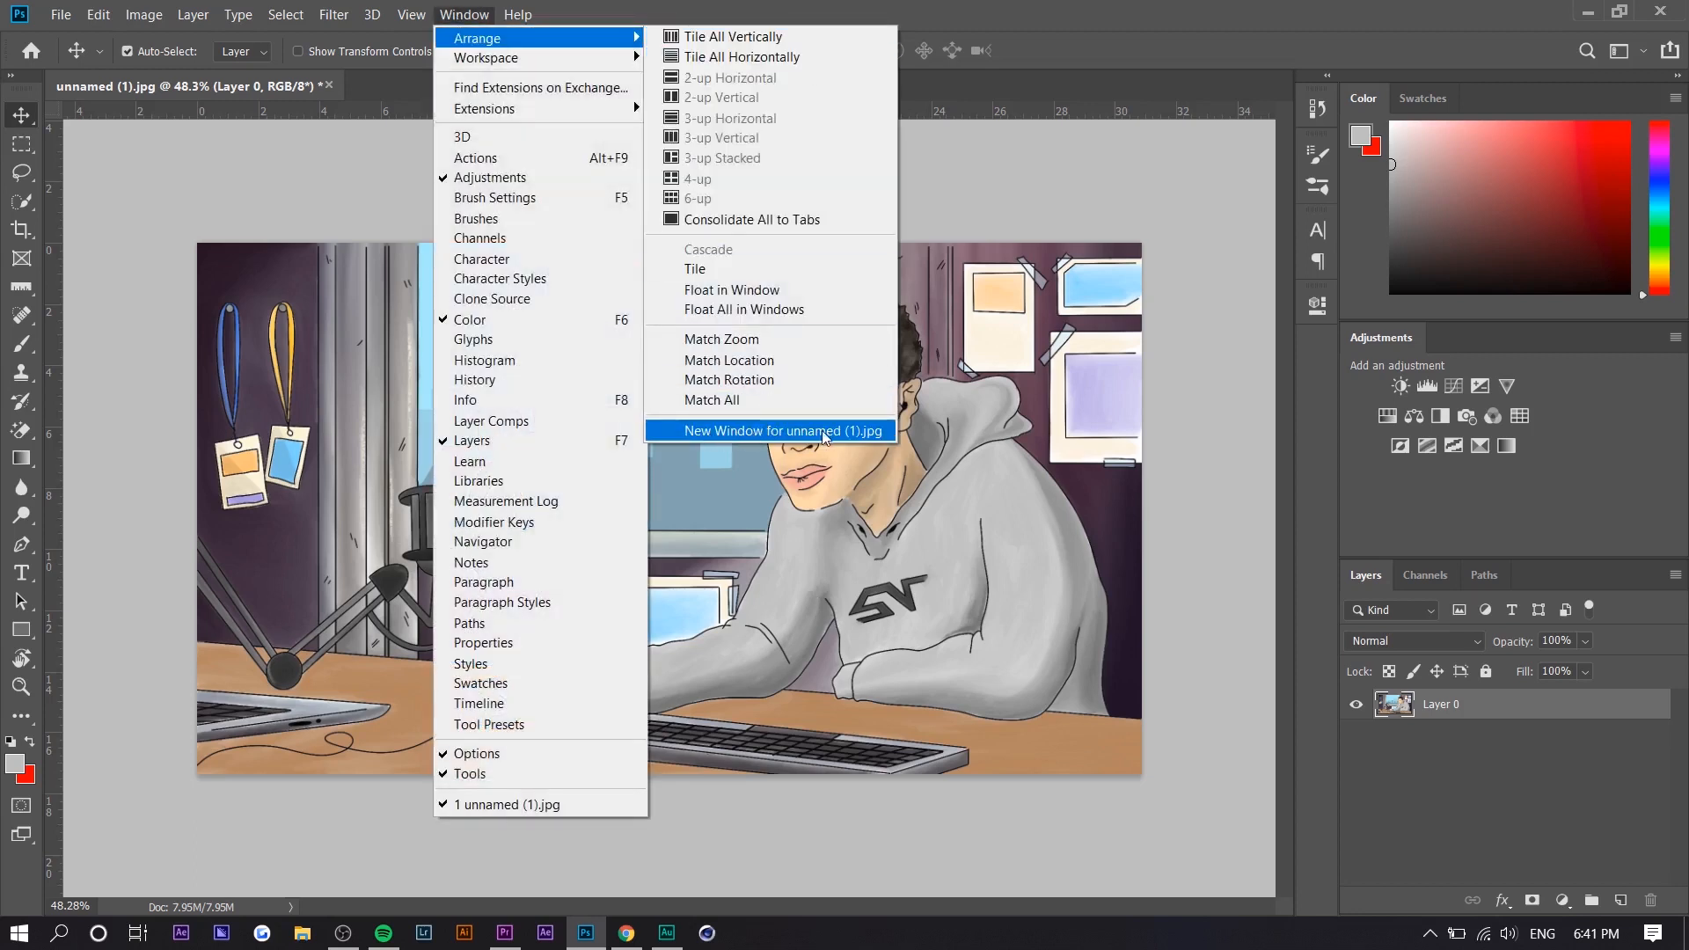
pyautogui.click(777, 429)
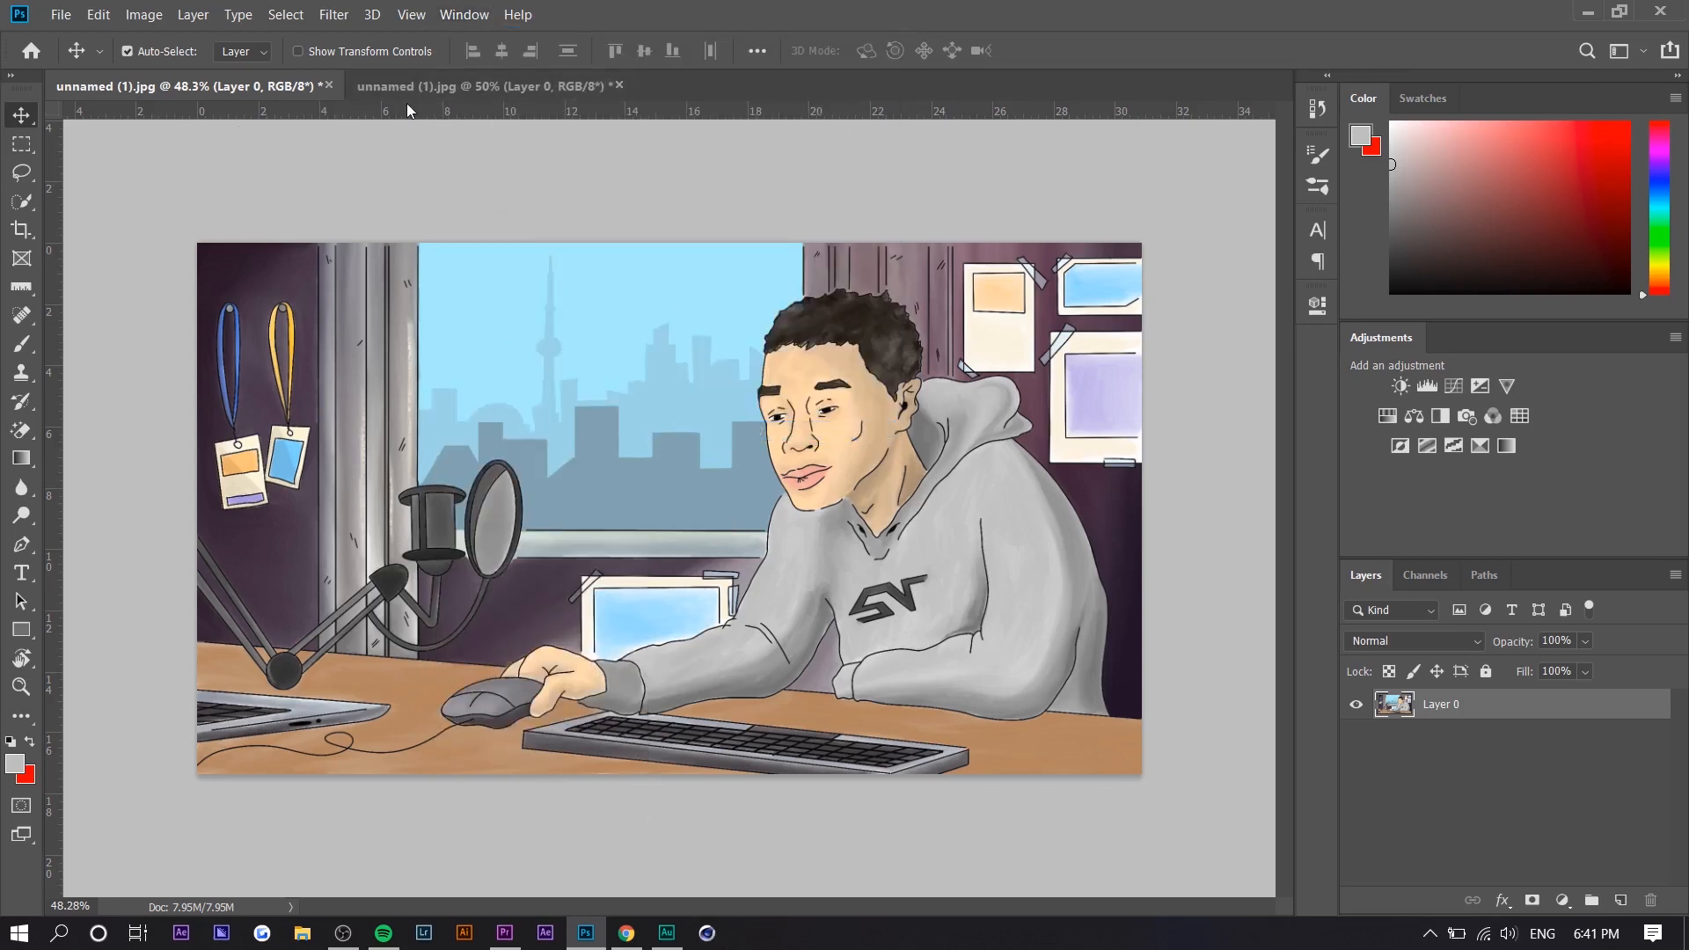
pyautogui.click(464, 14)
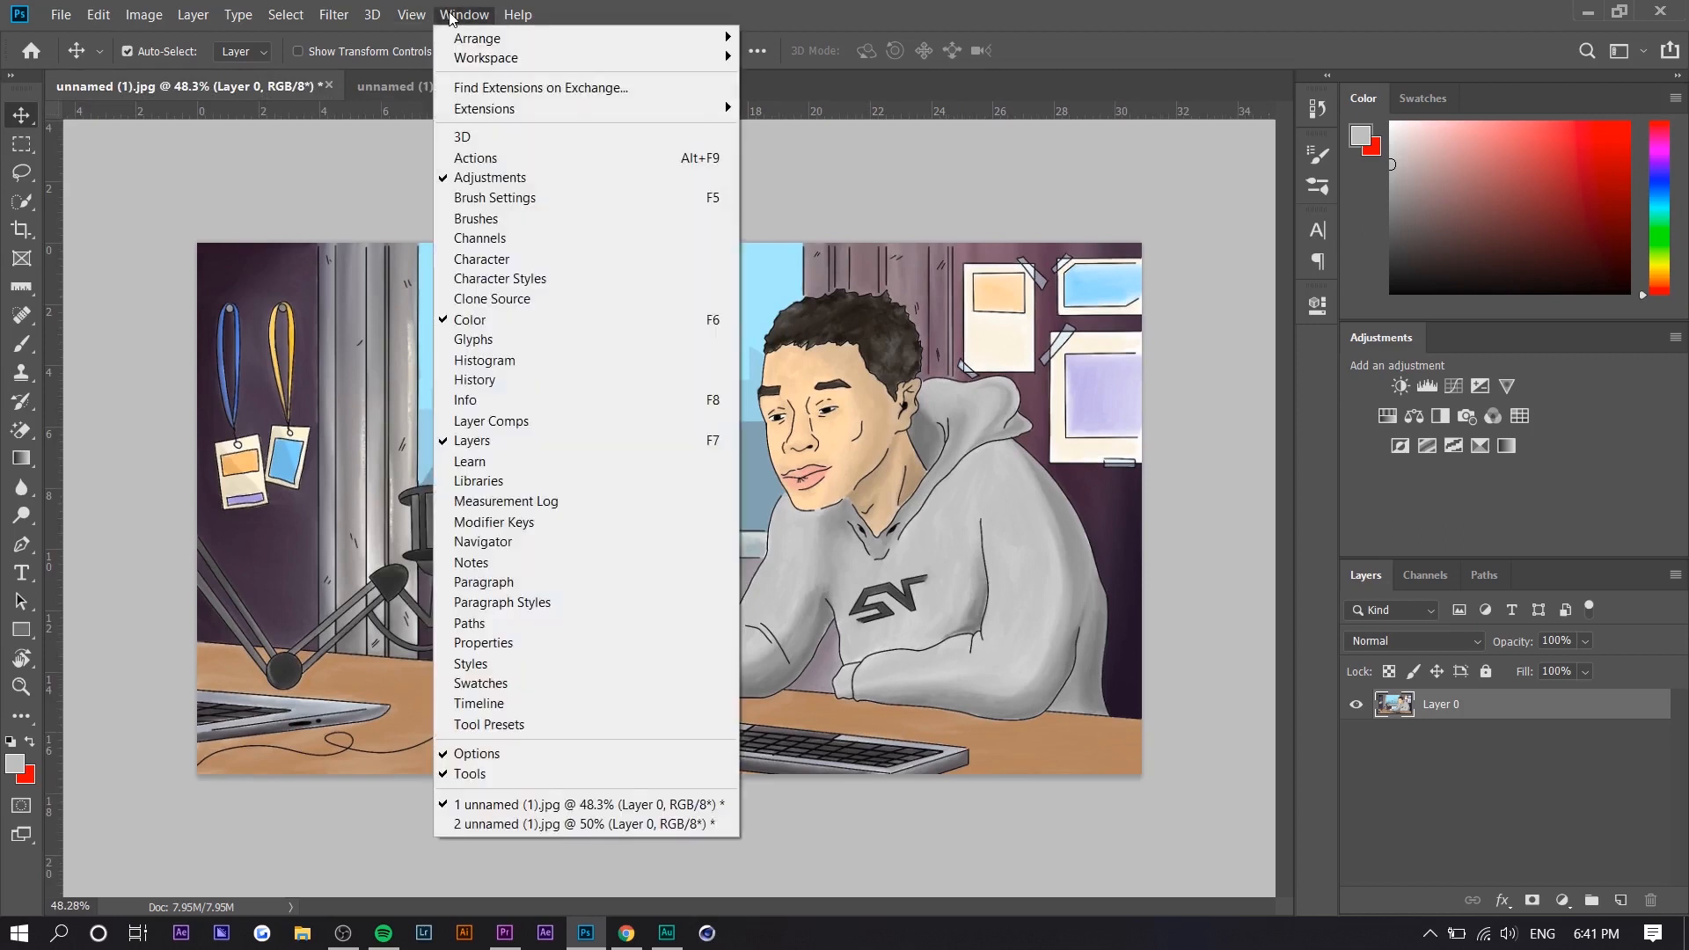
pyautogui.moveTo(477, 37)
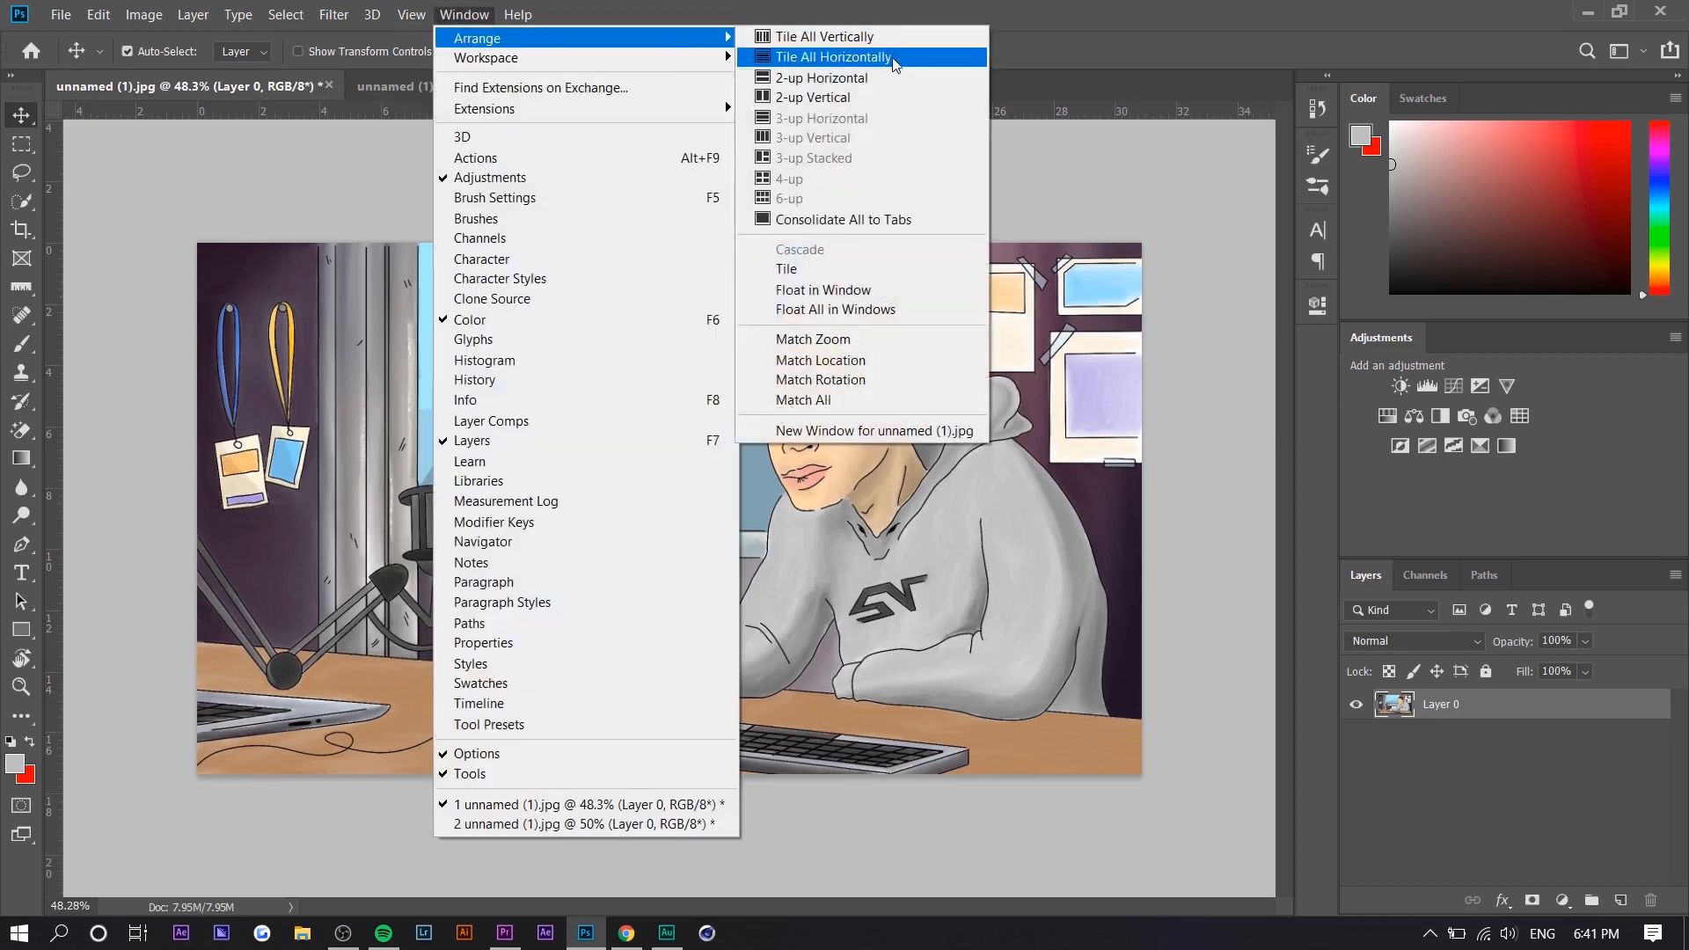
pyautogui.moveTo(813, 96)
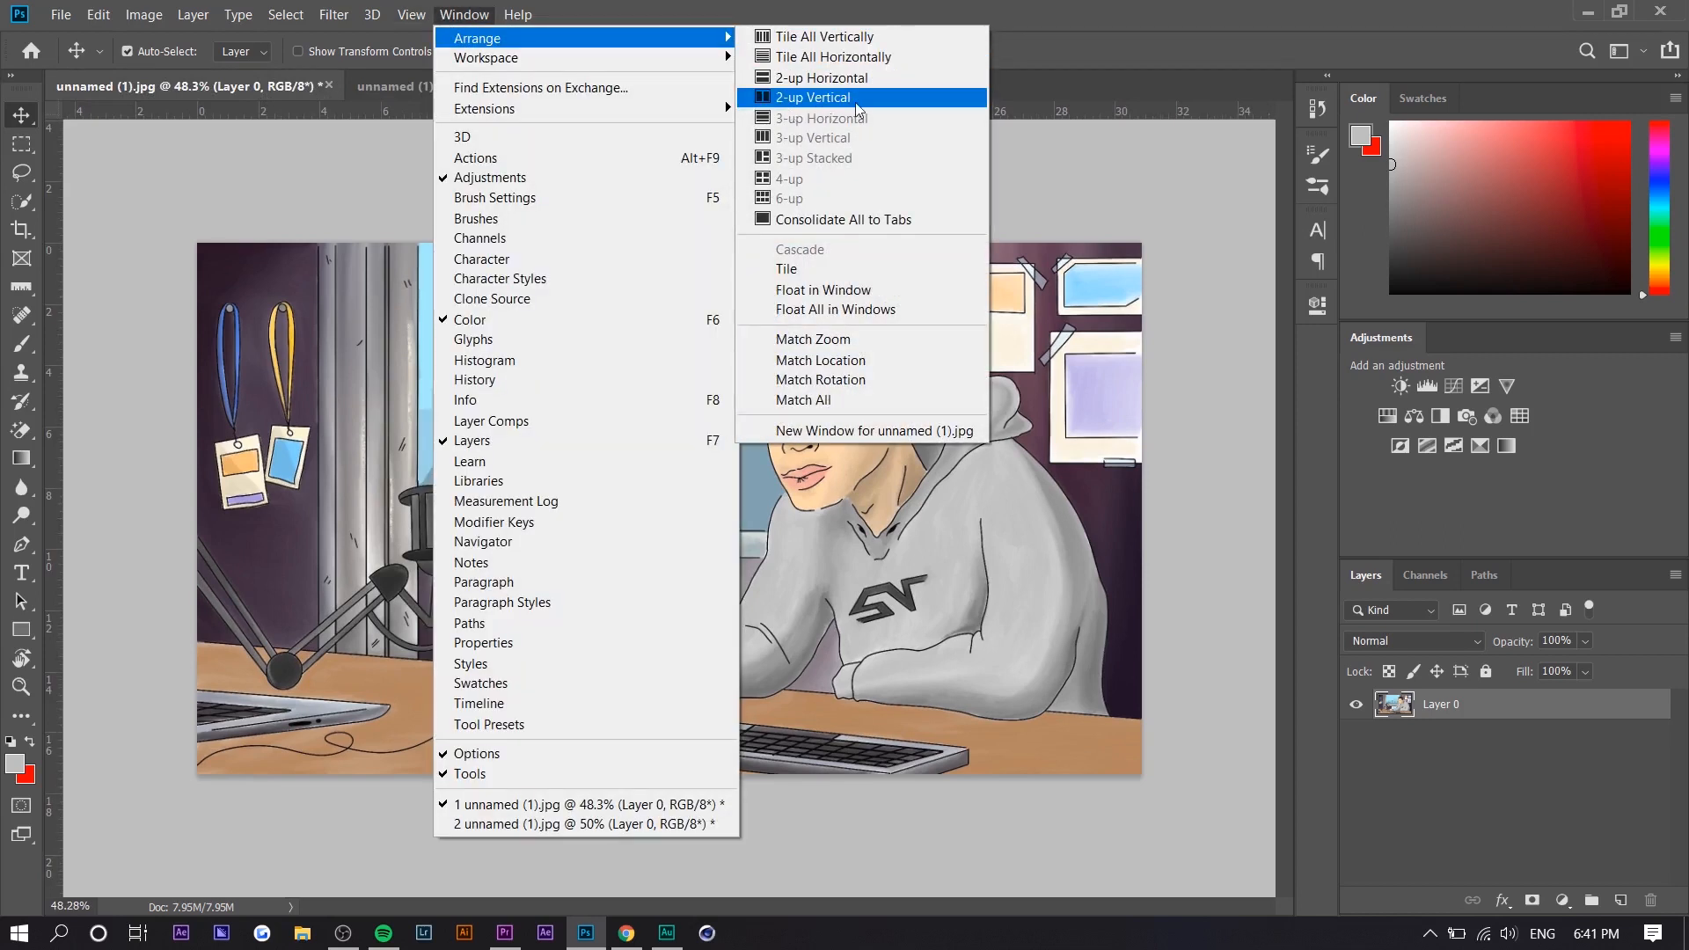
pyautogui.click(816, 97)
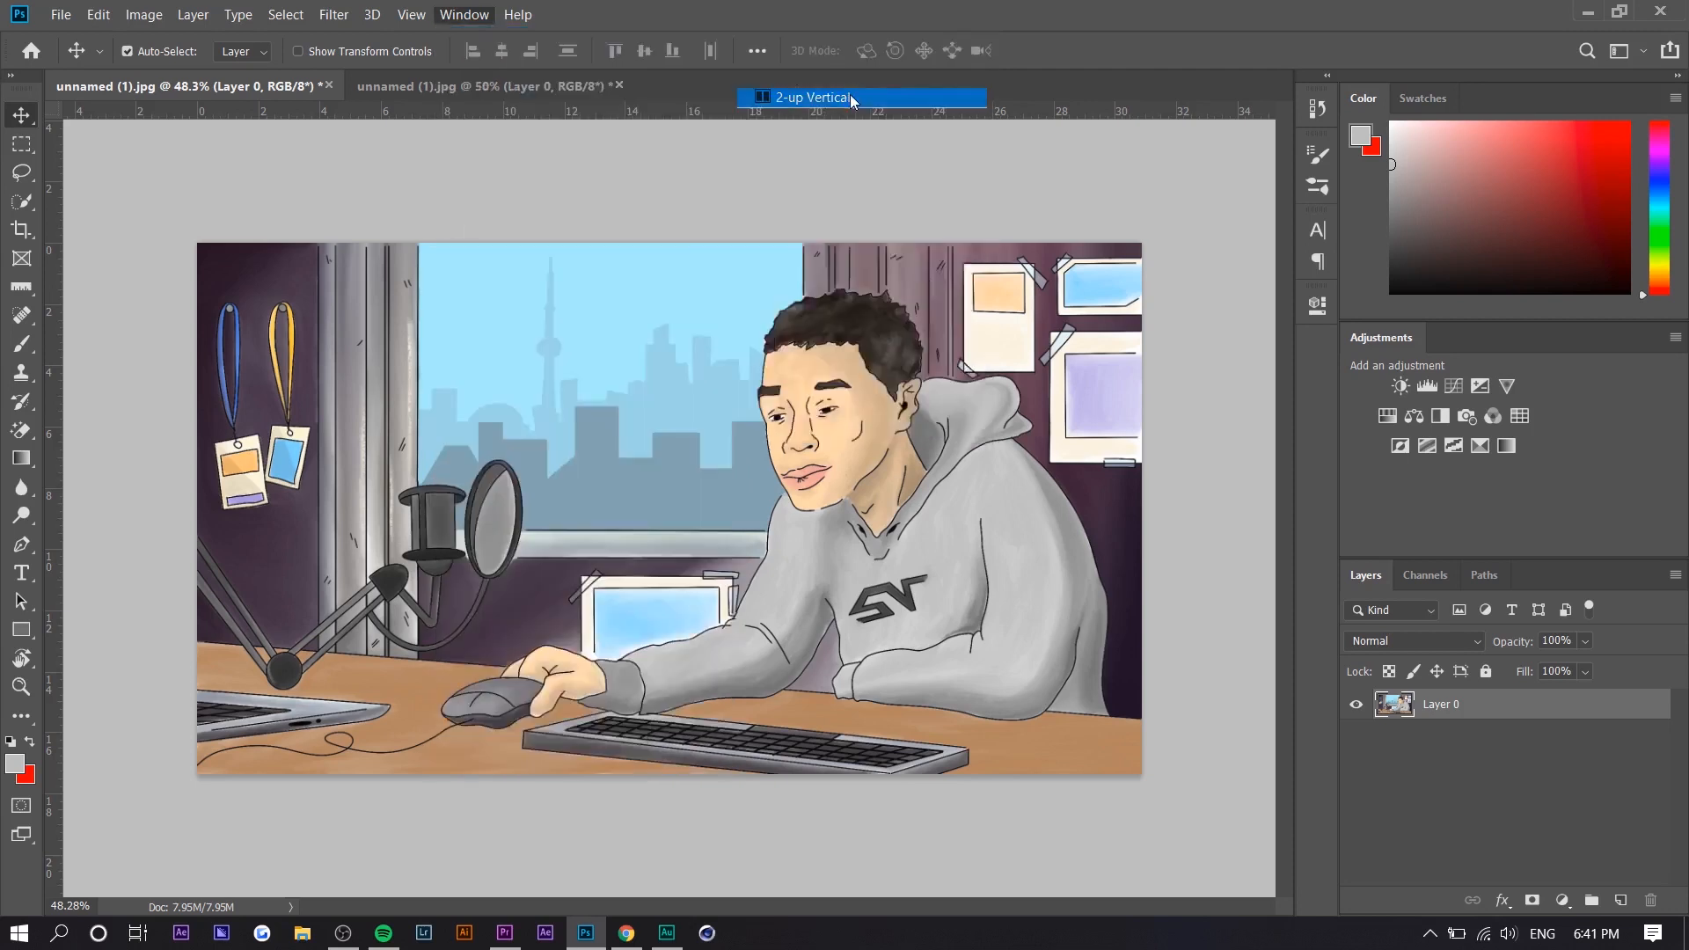
pyautogui.click(811, 97)
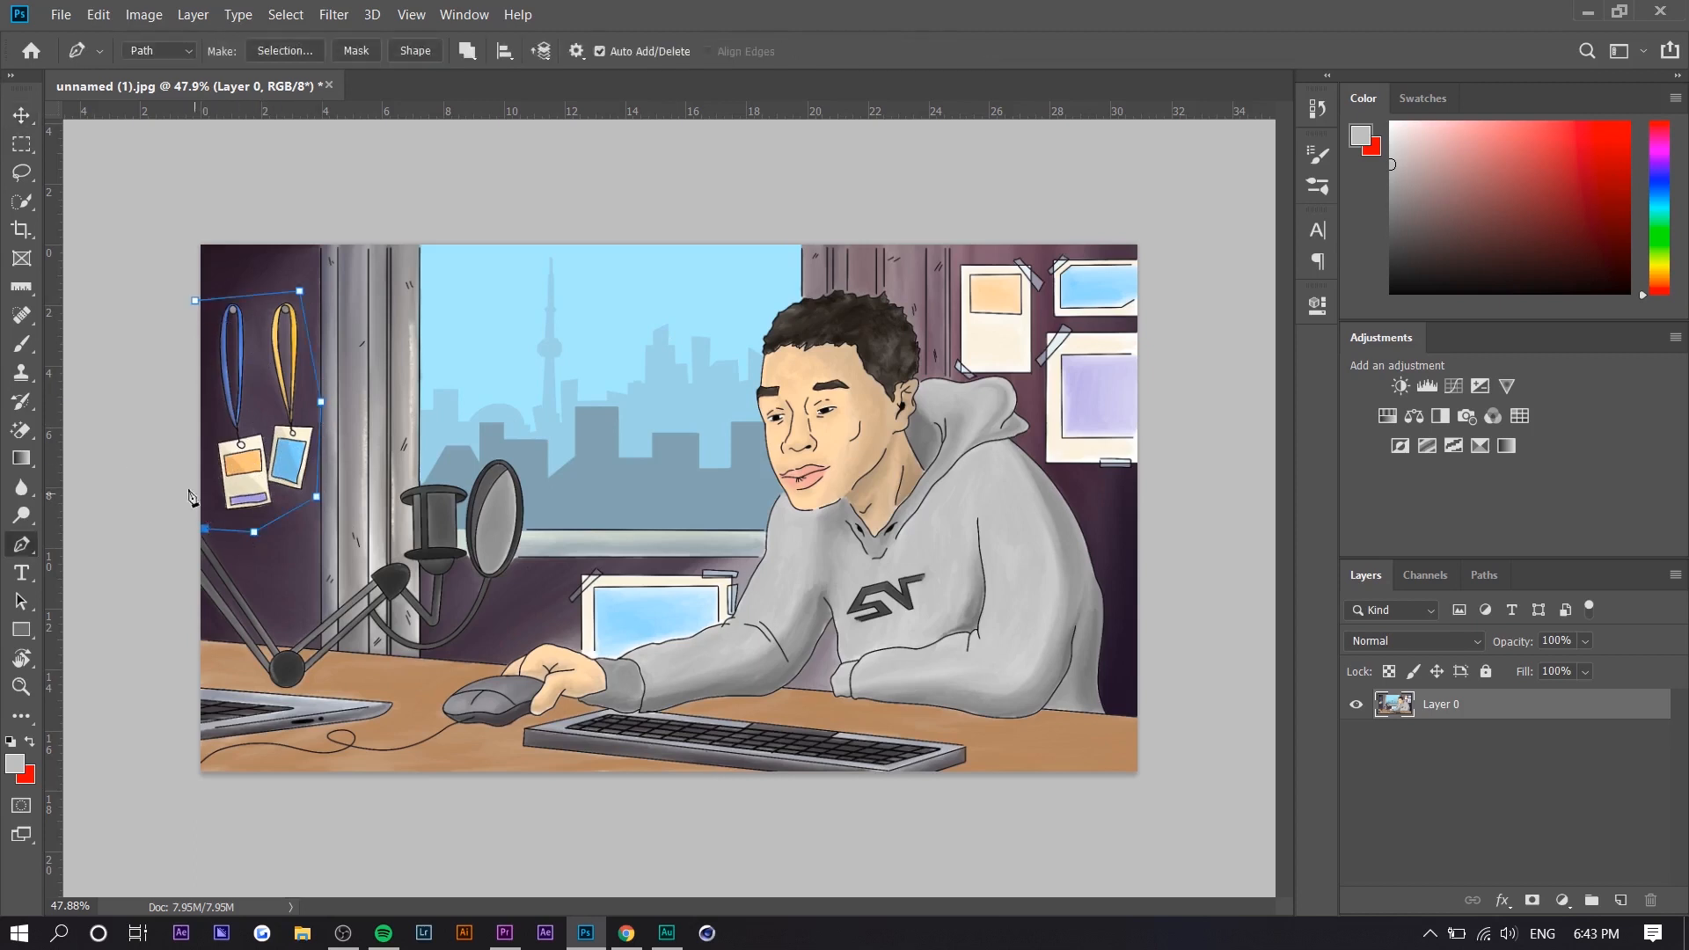
# - Turn the pen path around the lanyards into a selection
pyautogui.rightClick(215, 473)
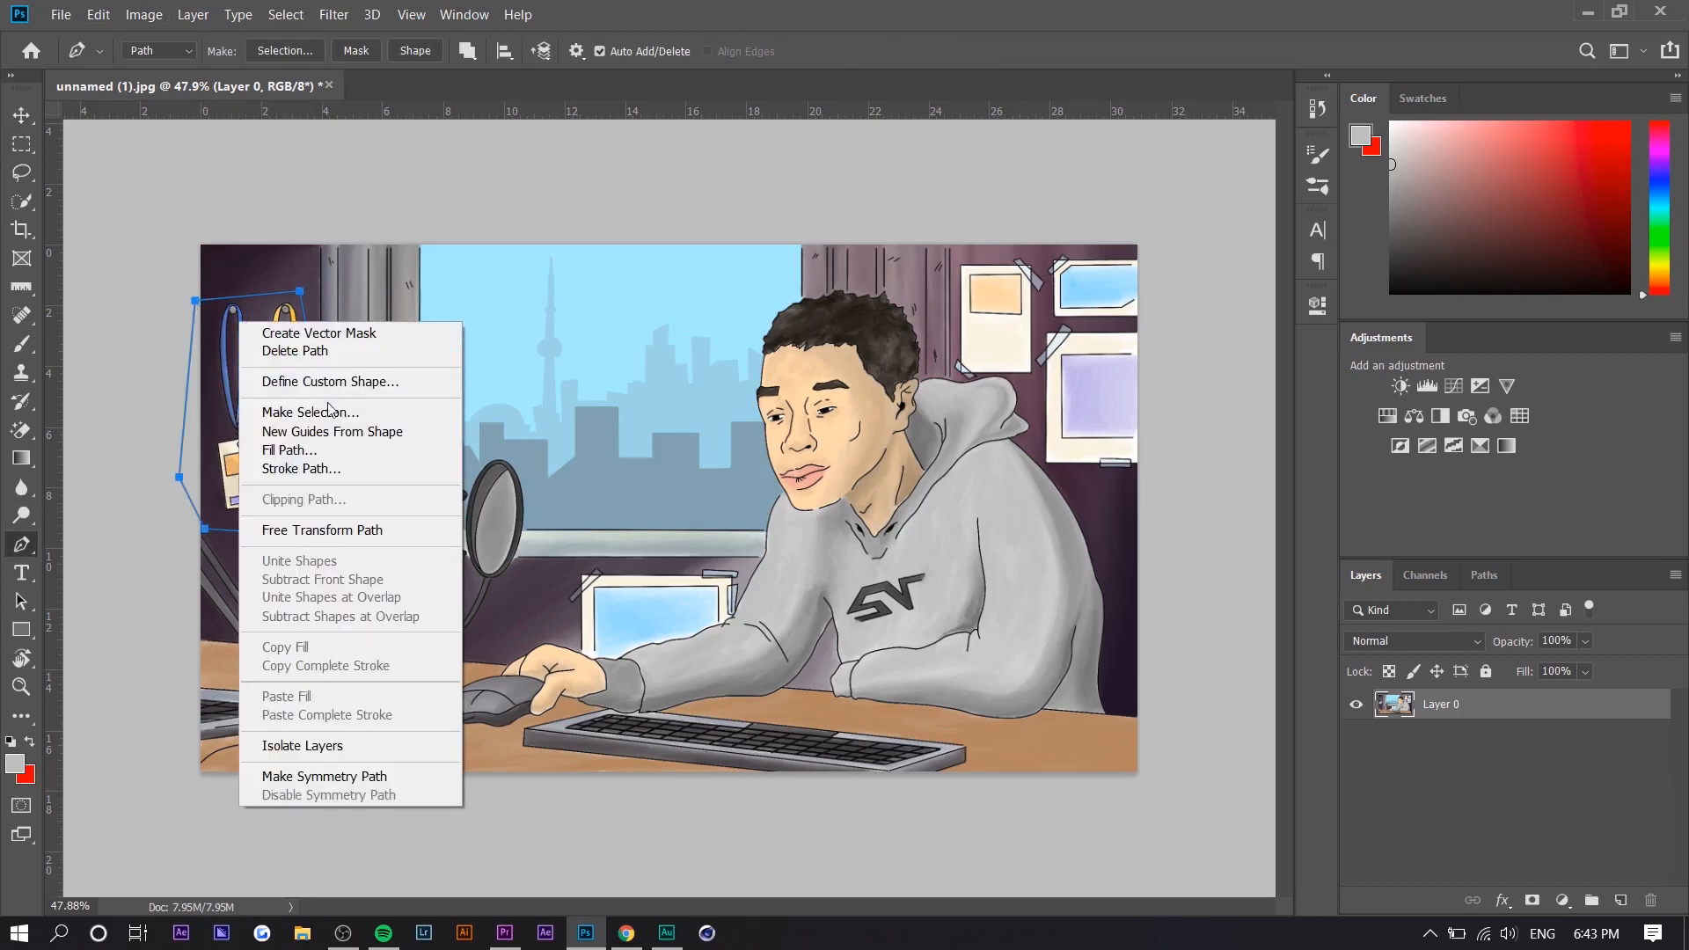
pyautogui.click(310, 412)
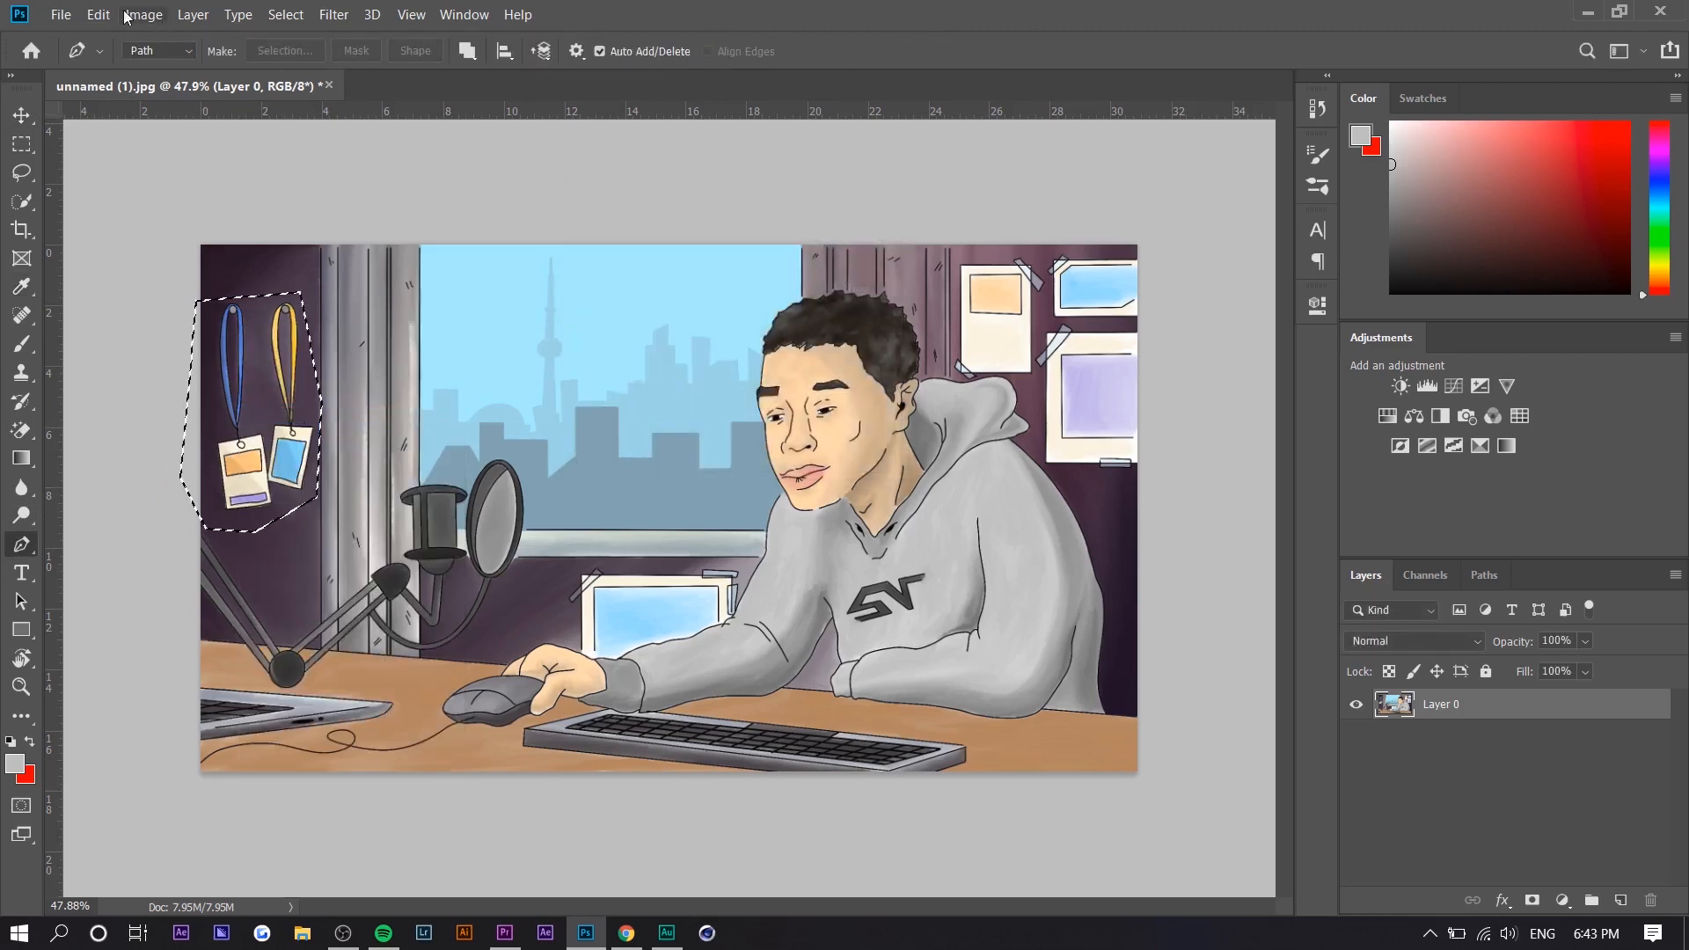
# - Fill the lanyard selection with Content-Aware Fill and accept the result
pyautogui.click(98, 14)
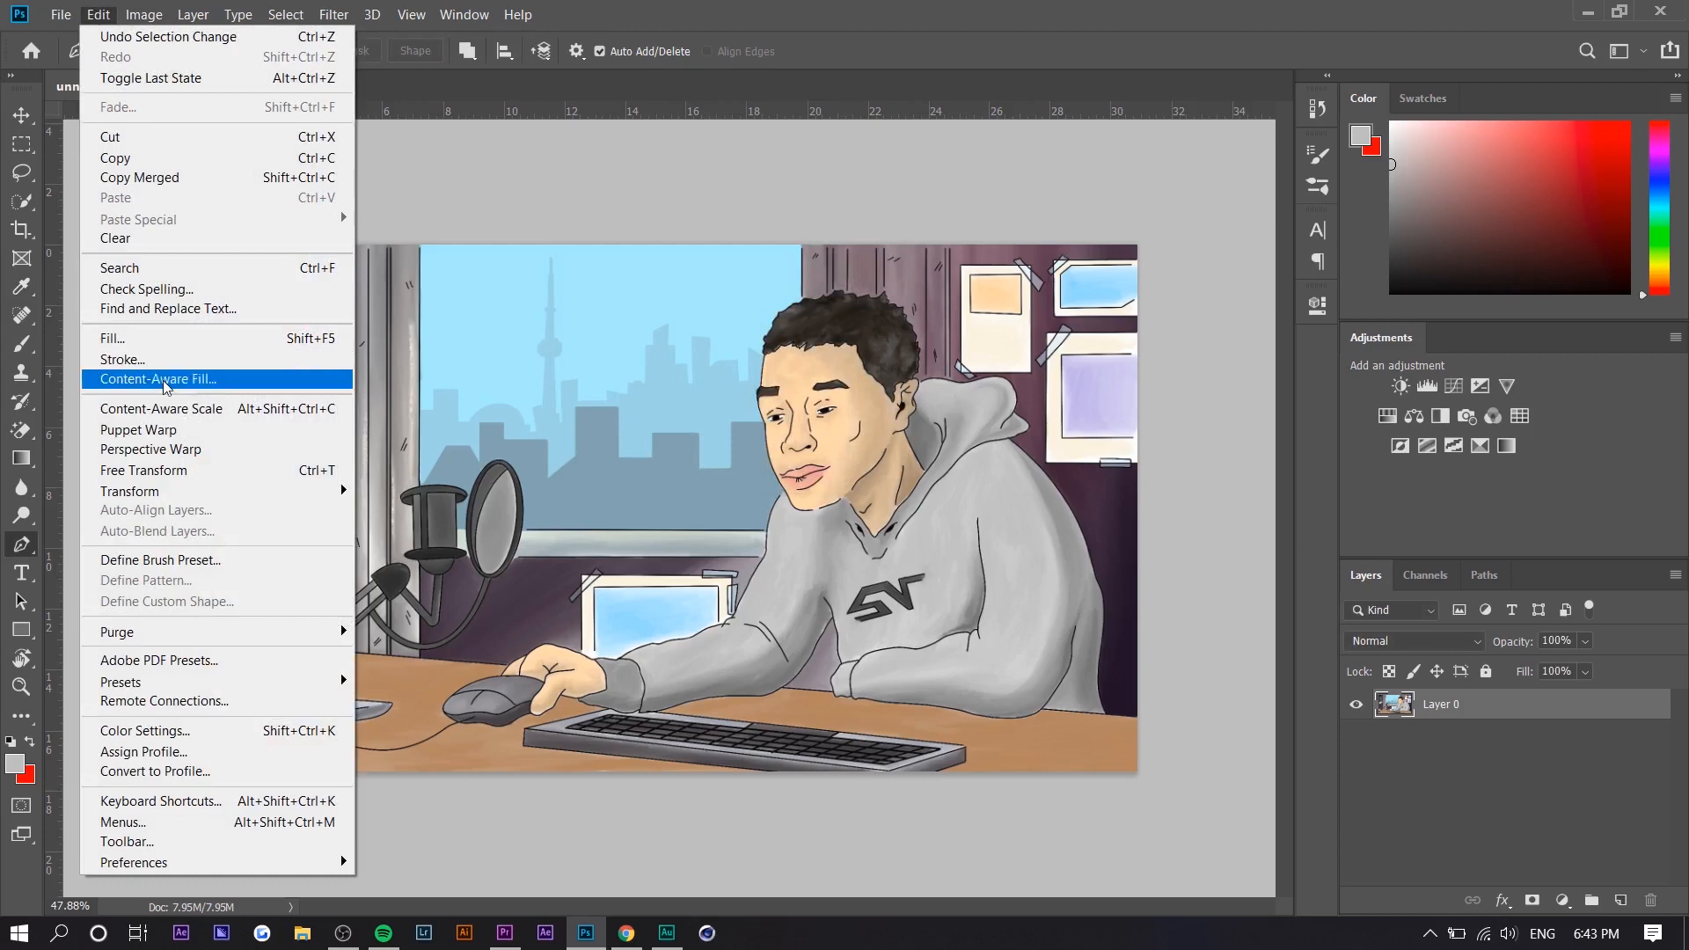
pyautogui.click(158, 379)
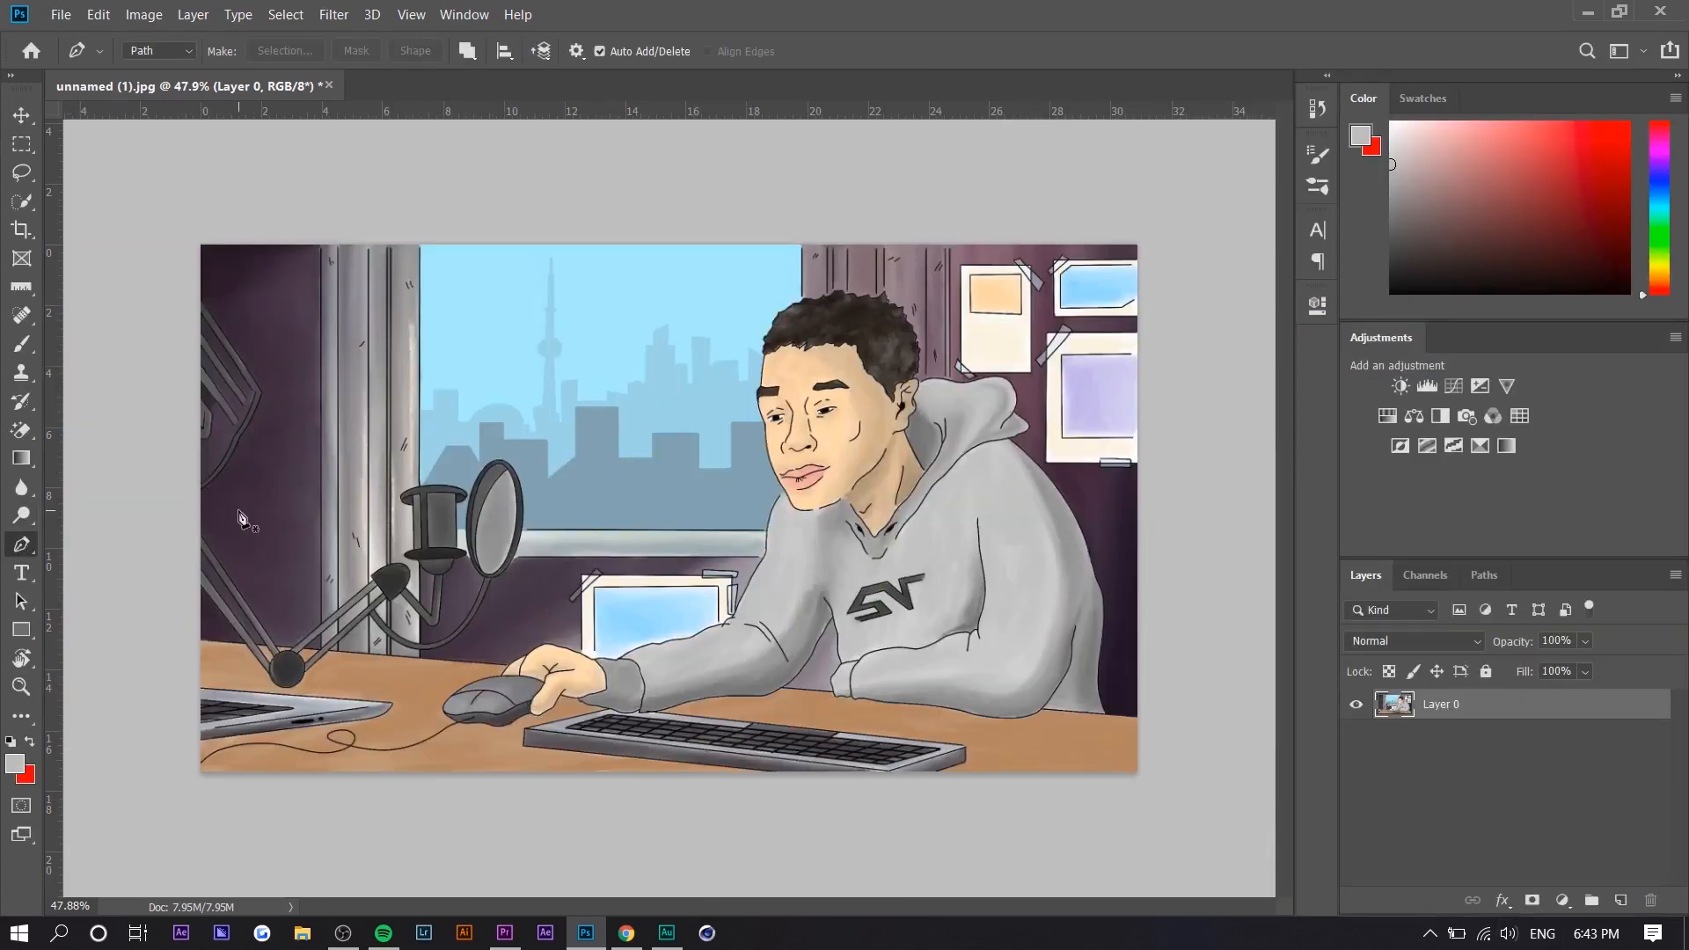
pyautogui.click(188, 493)
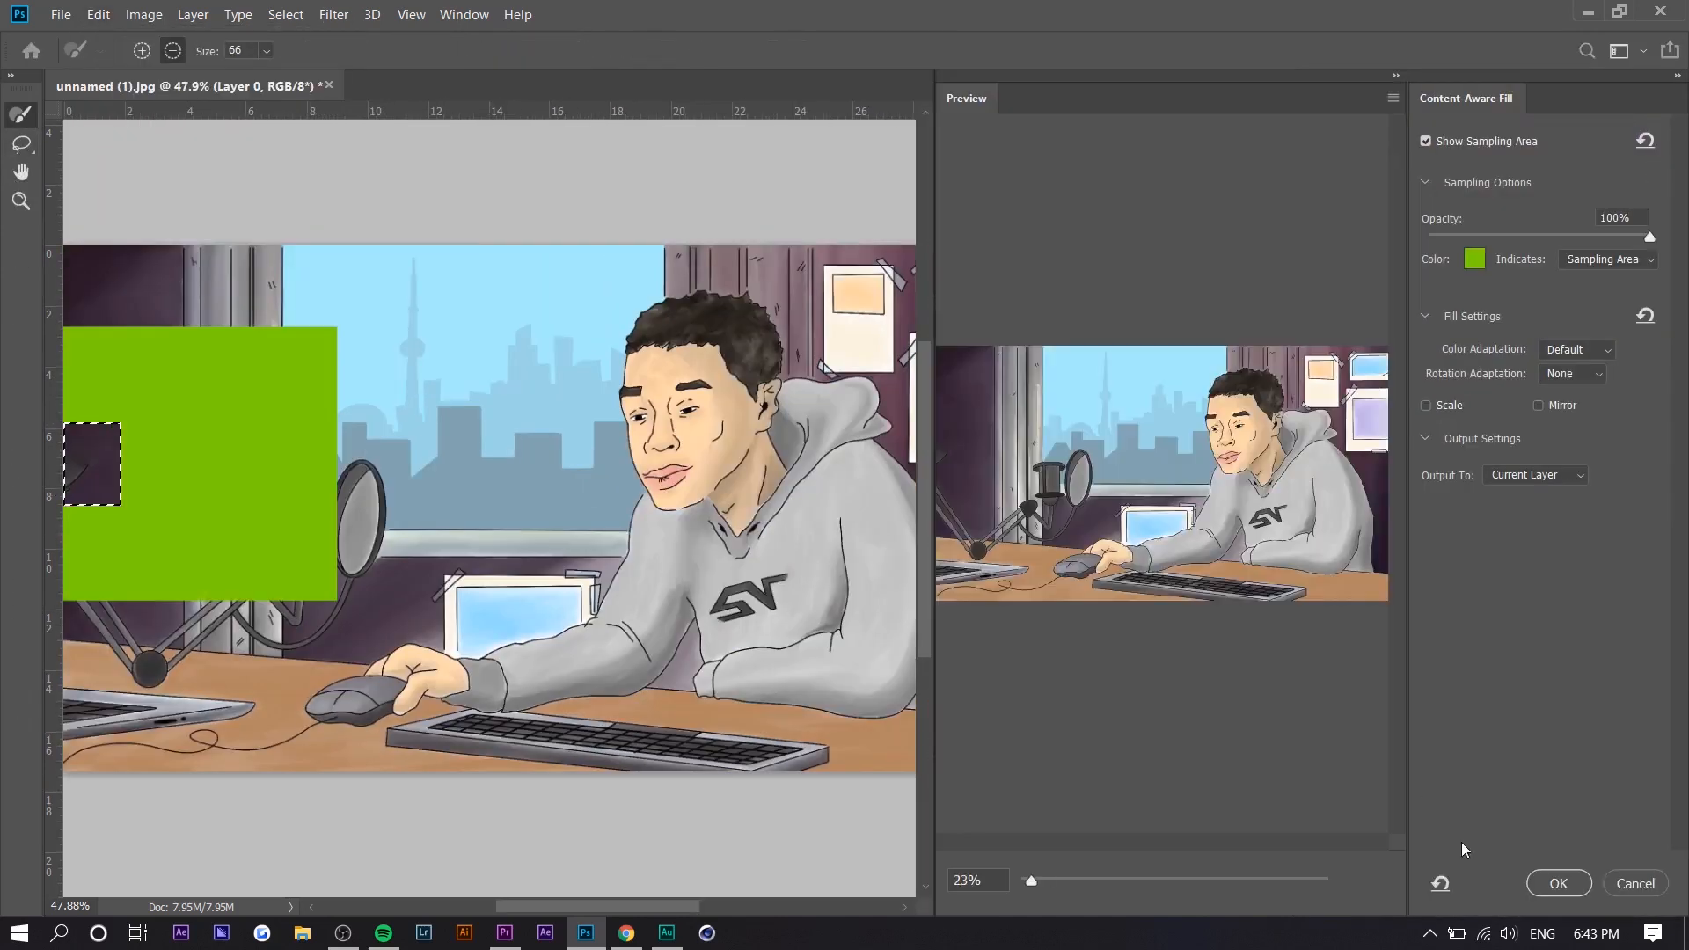
pyautogui.click(1557, 883)
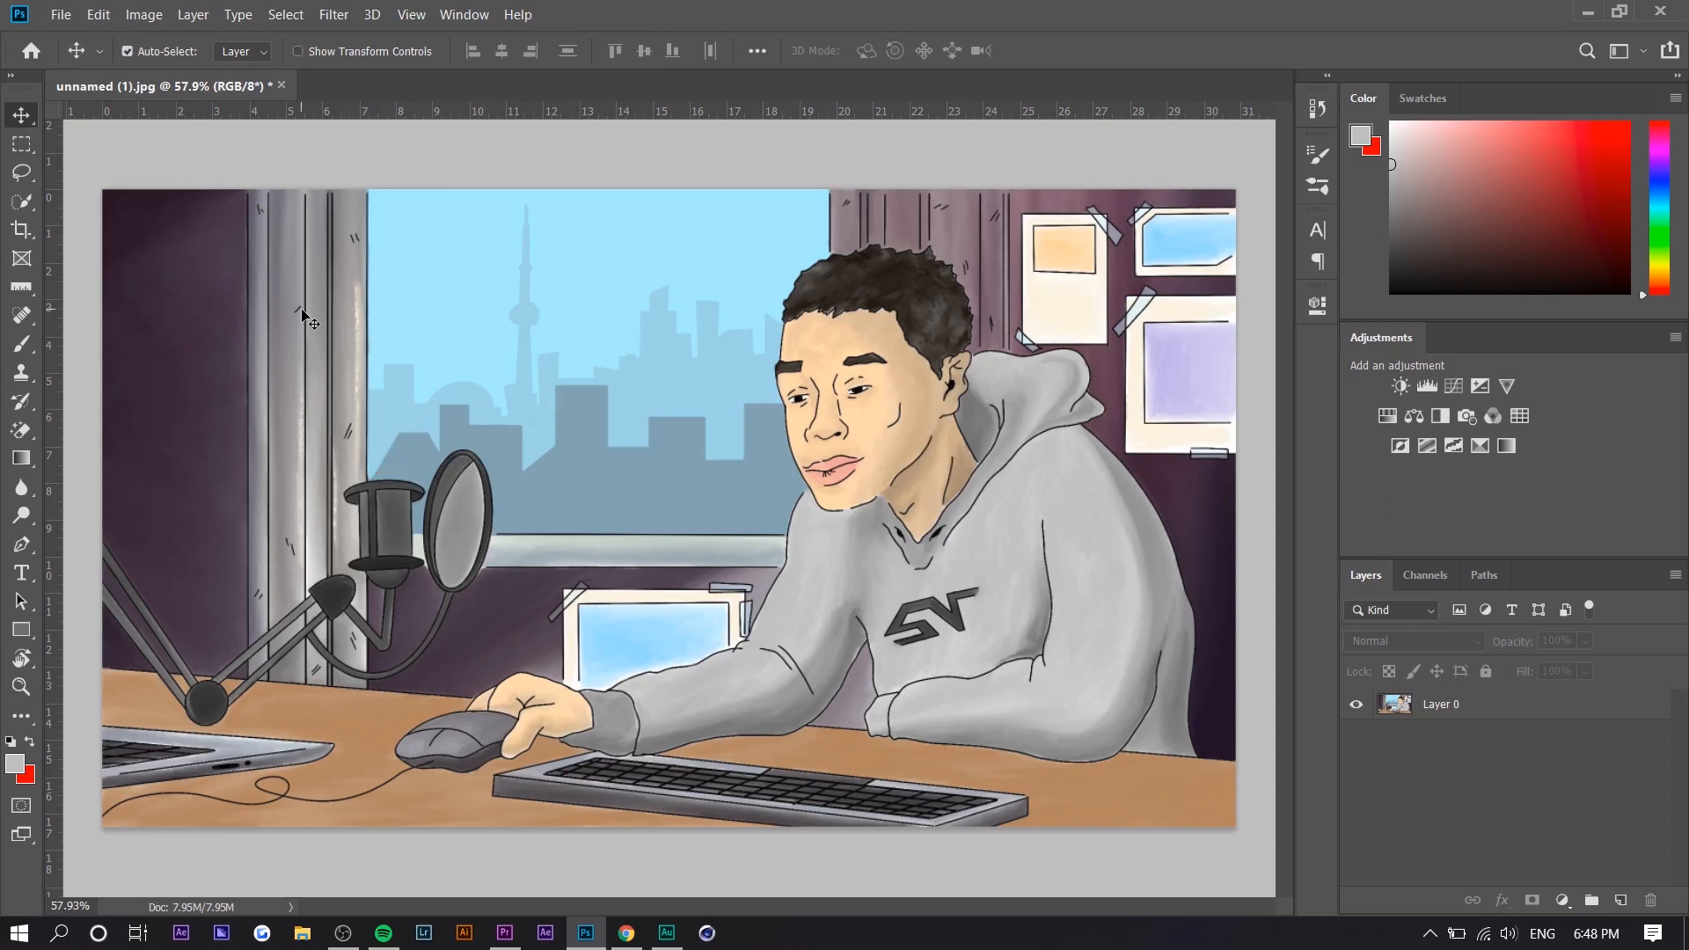
pyautogui.moveTo(299, 452)
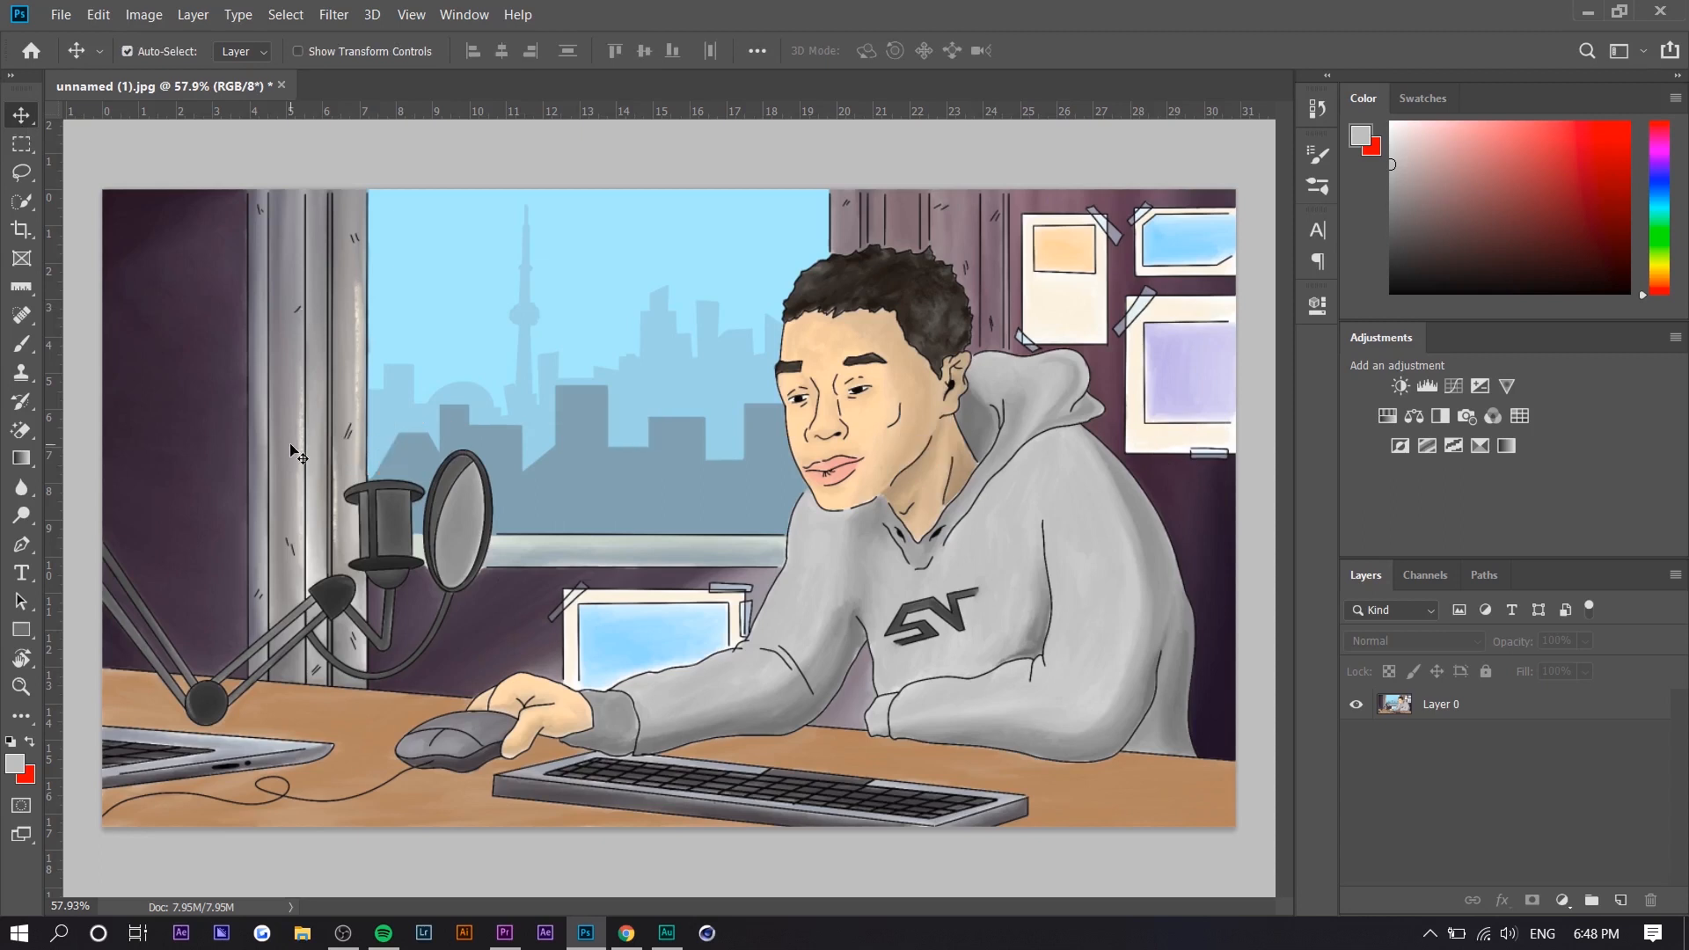
pyautogui.click(21, 343)
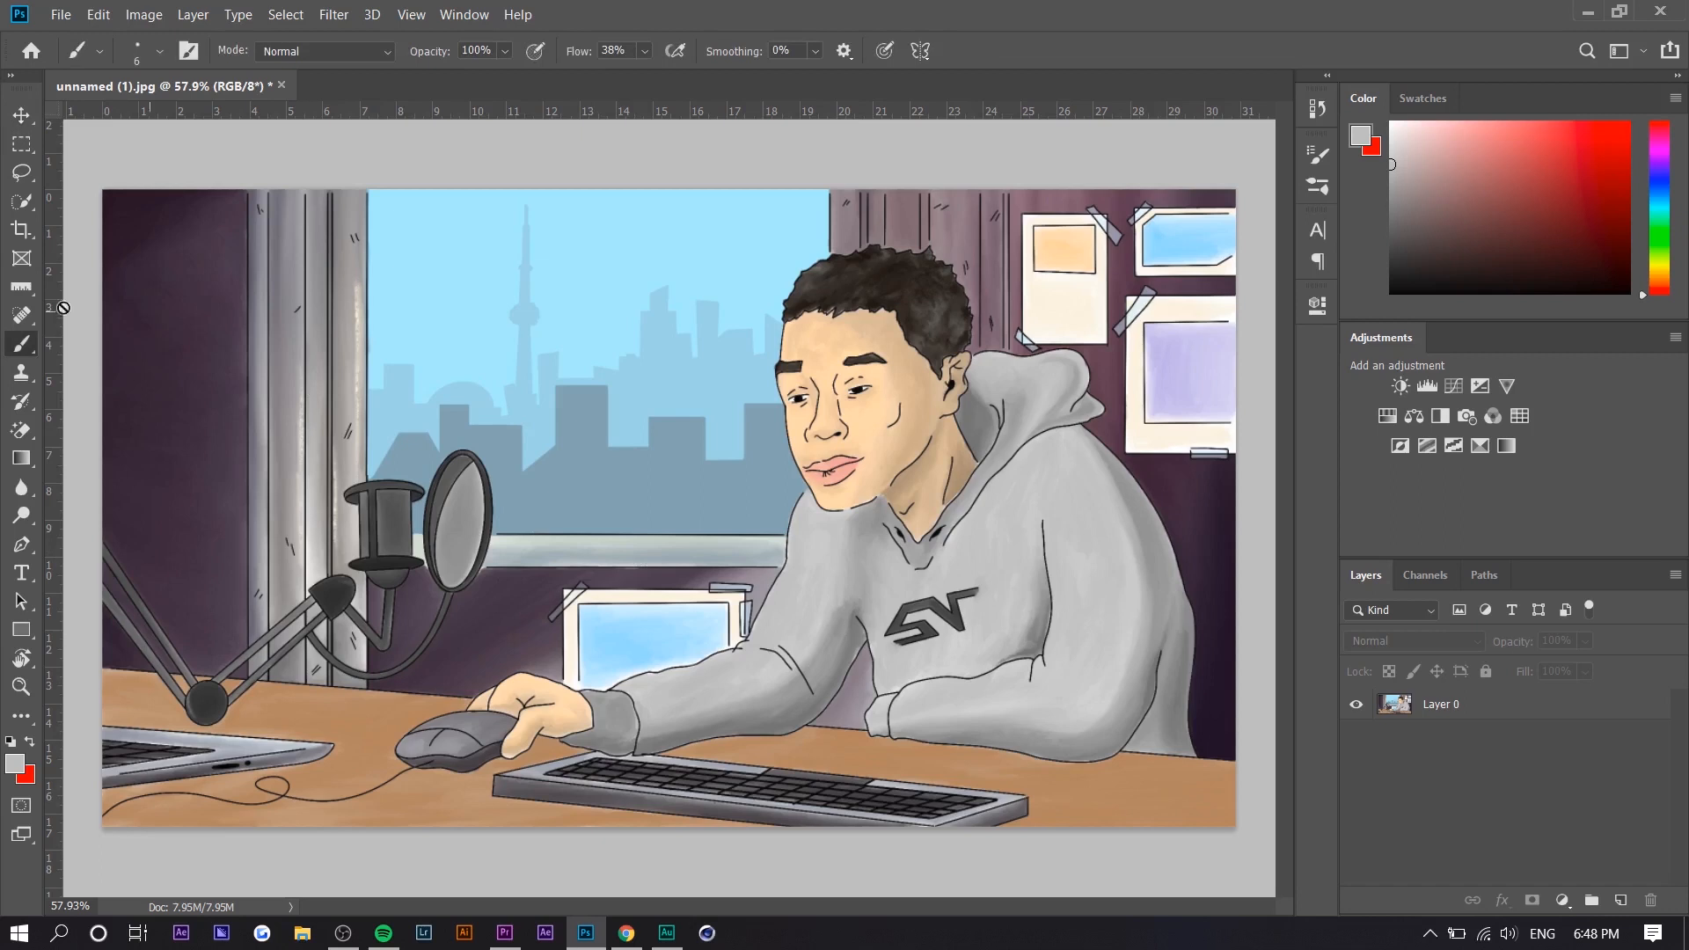
pyautogui.click(21, 116)
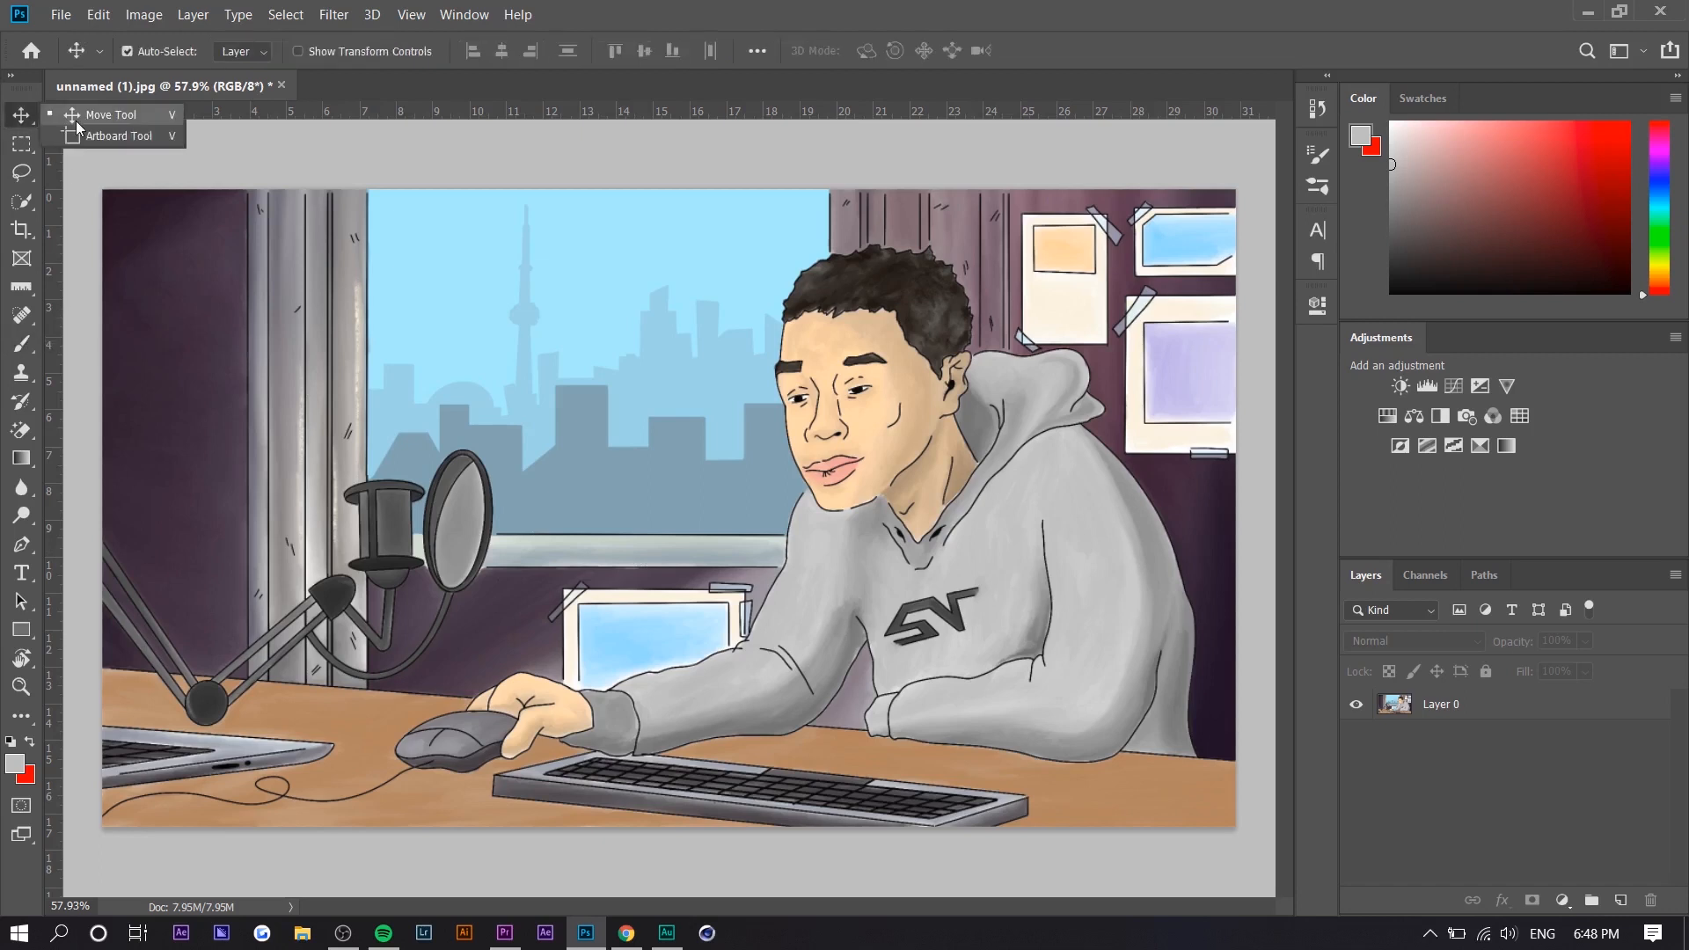
pyautogui.moveTo(5, 354)
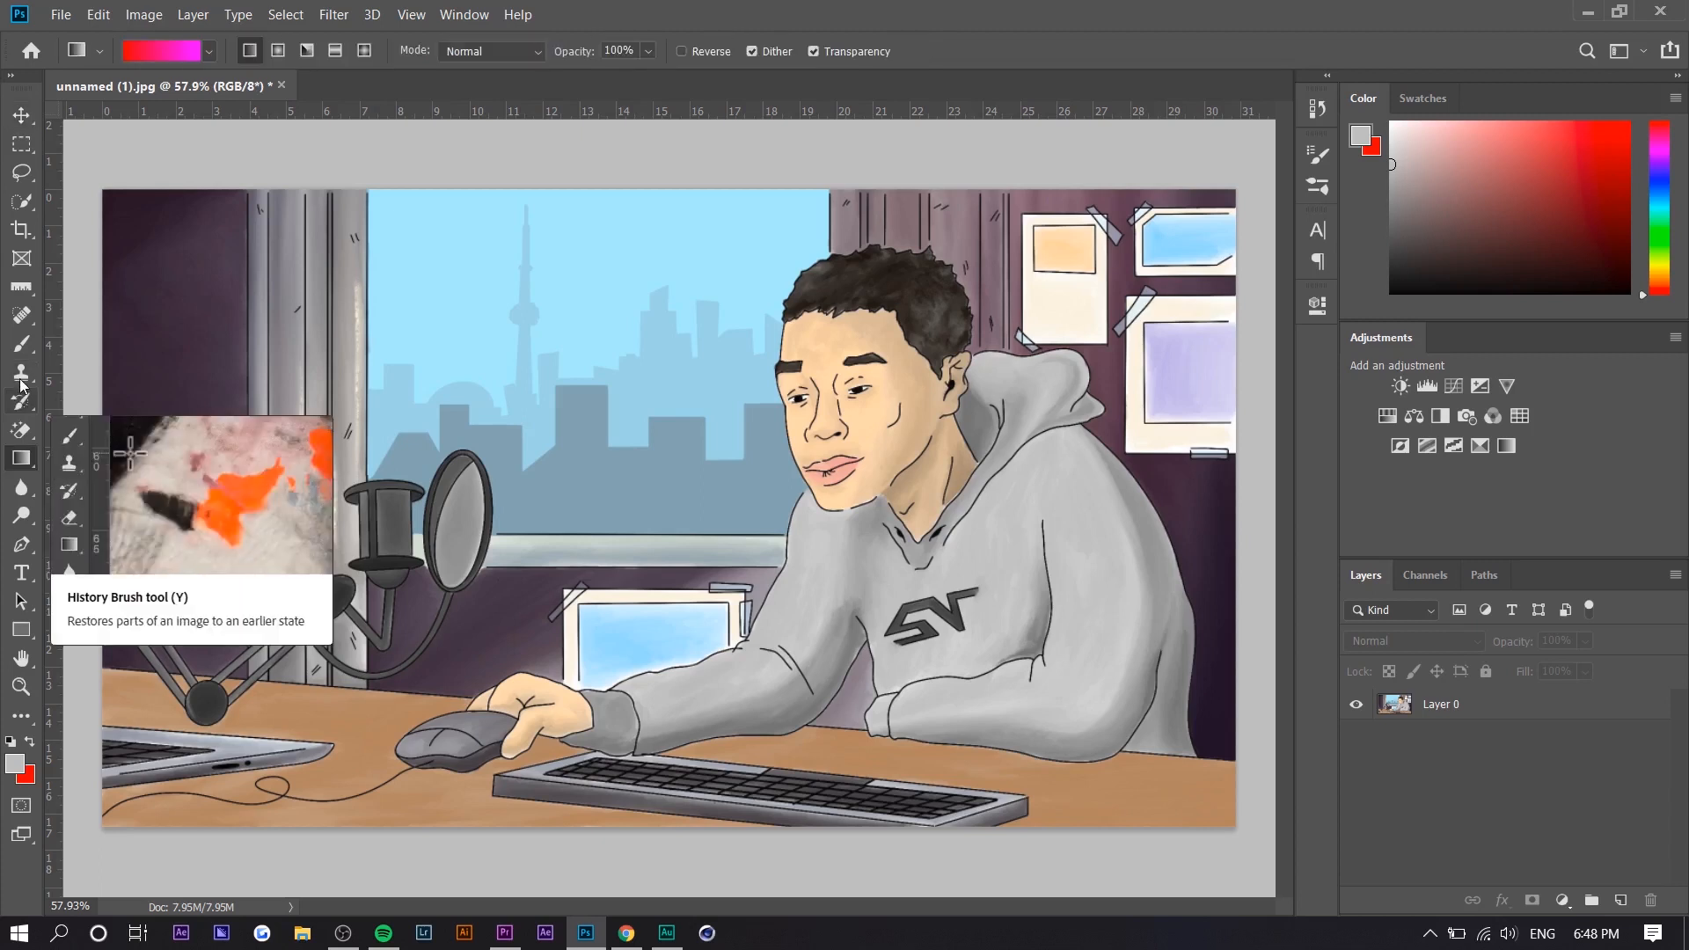
pyautogui.moveTo(22, 373)
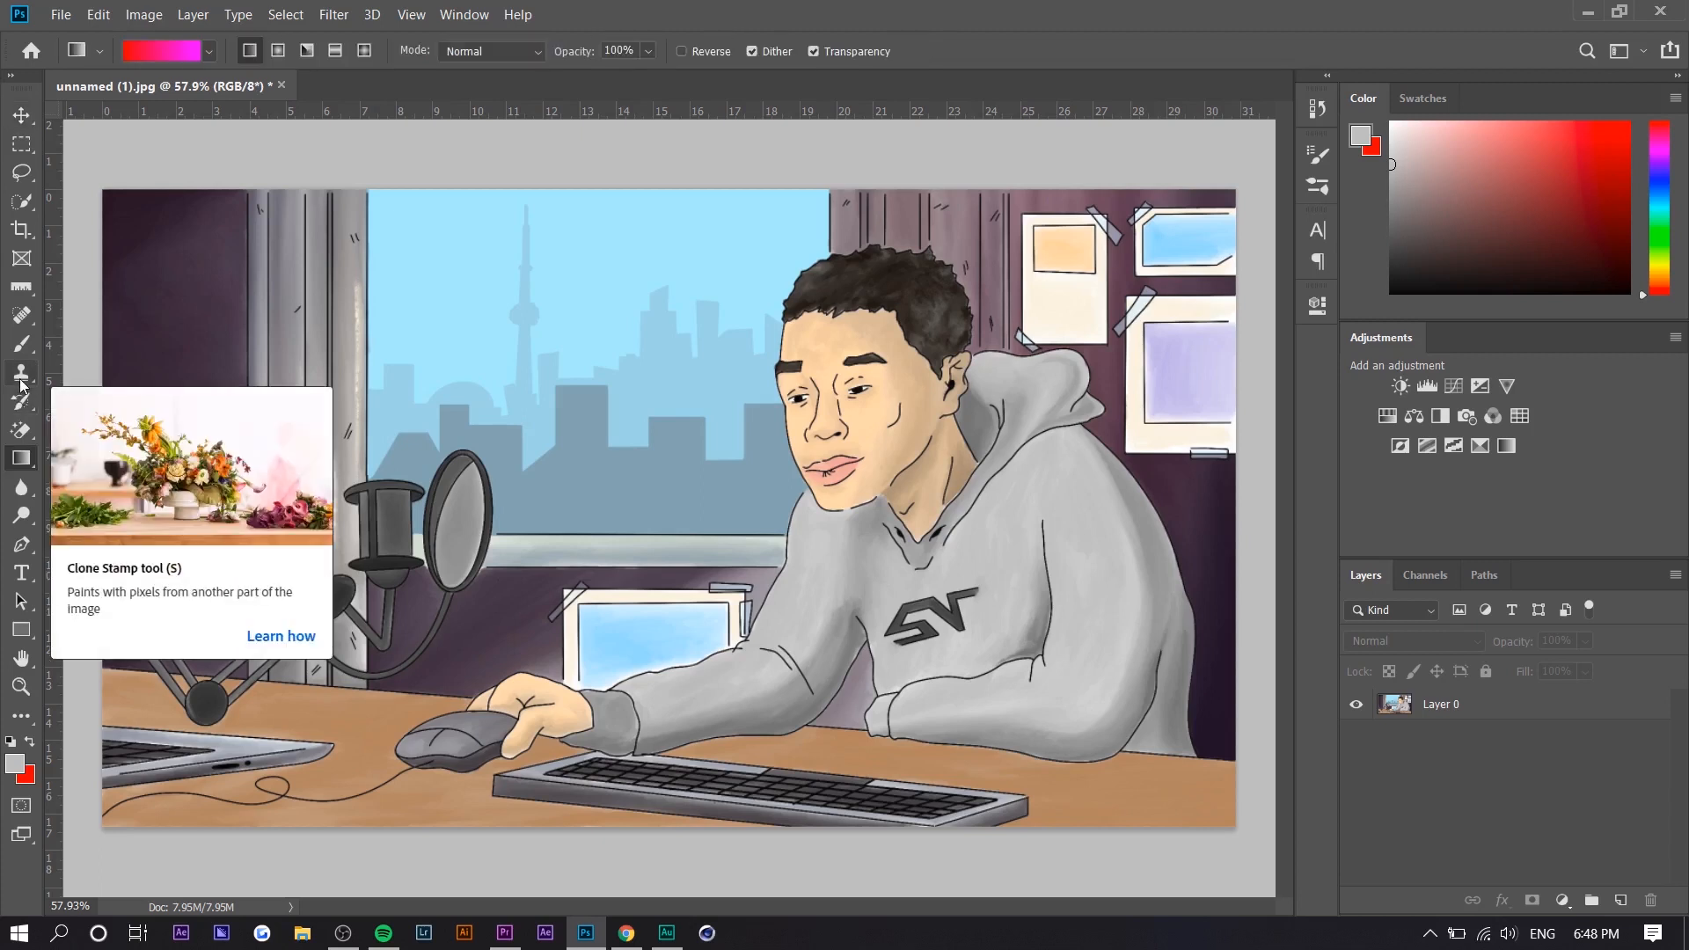
pyautogui.click(21, 343)
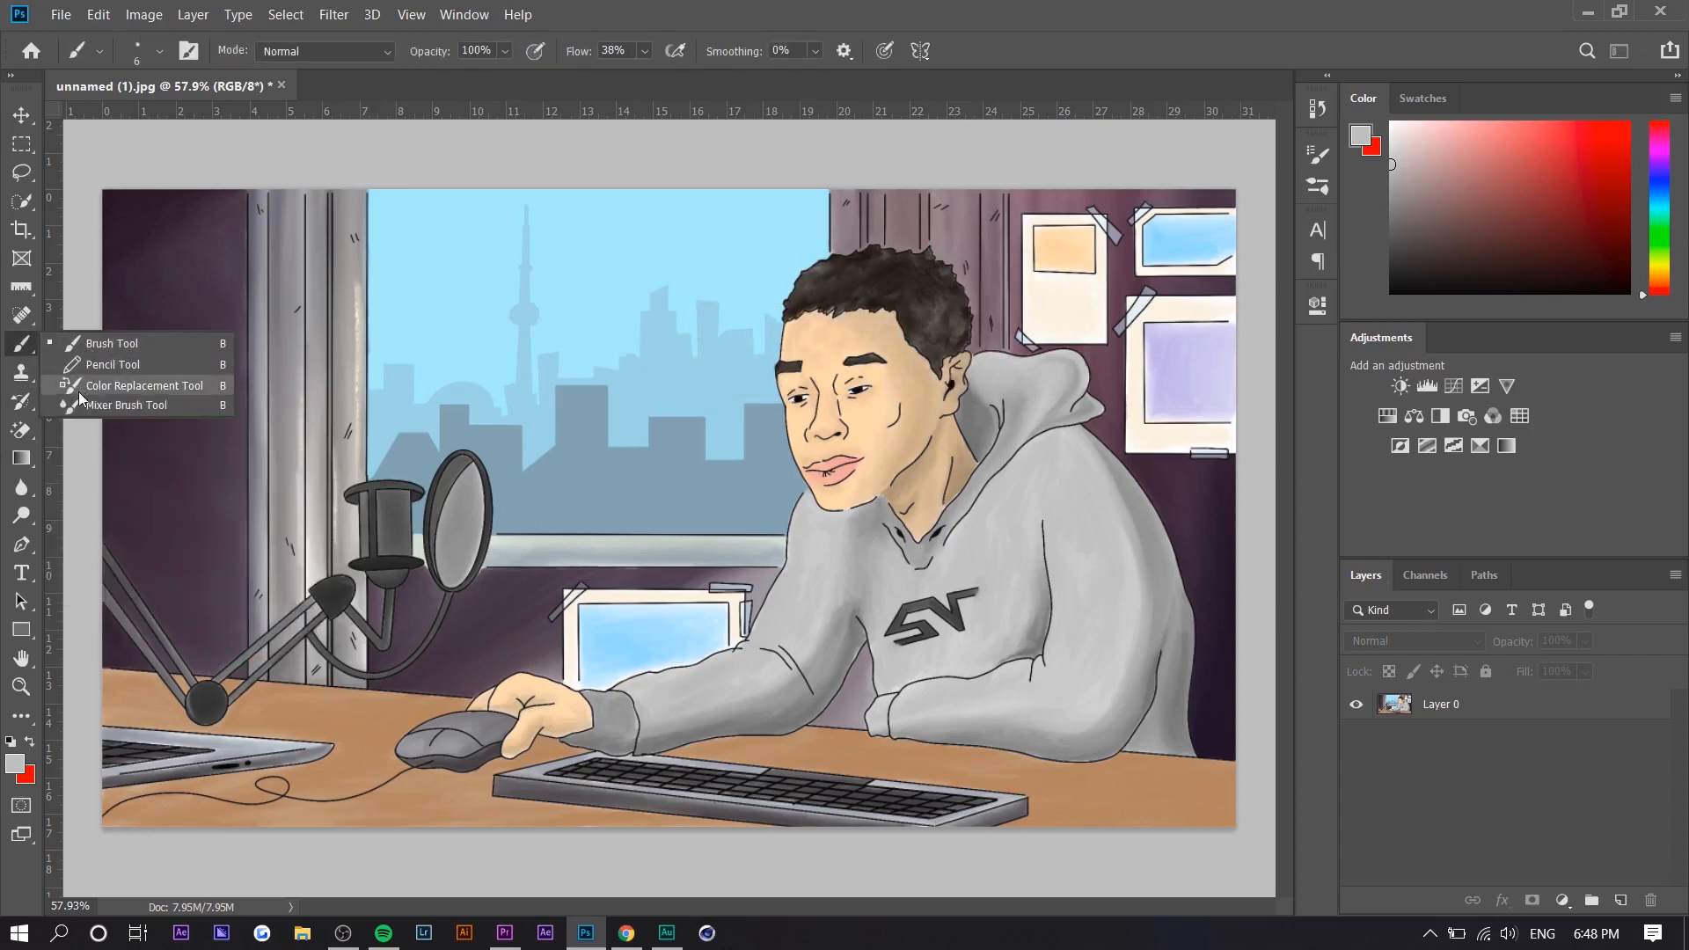
pyautogui.moveTo(112, 364)
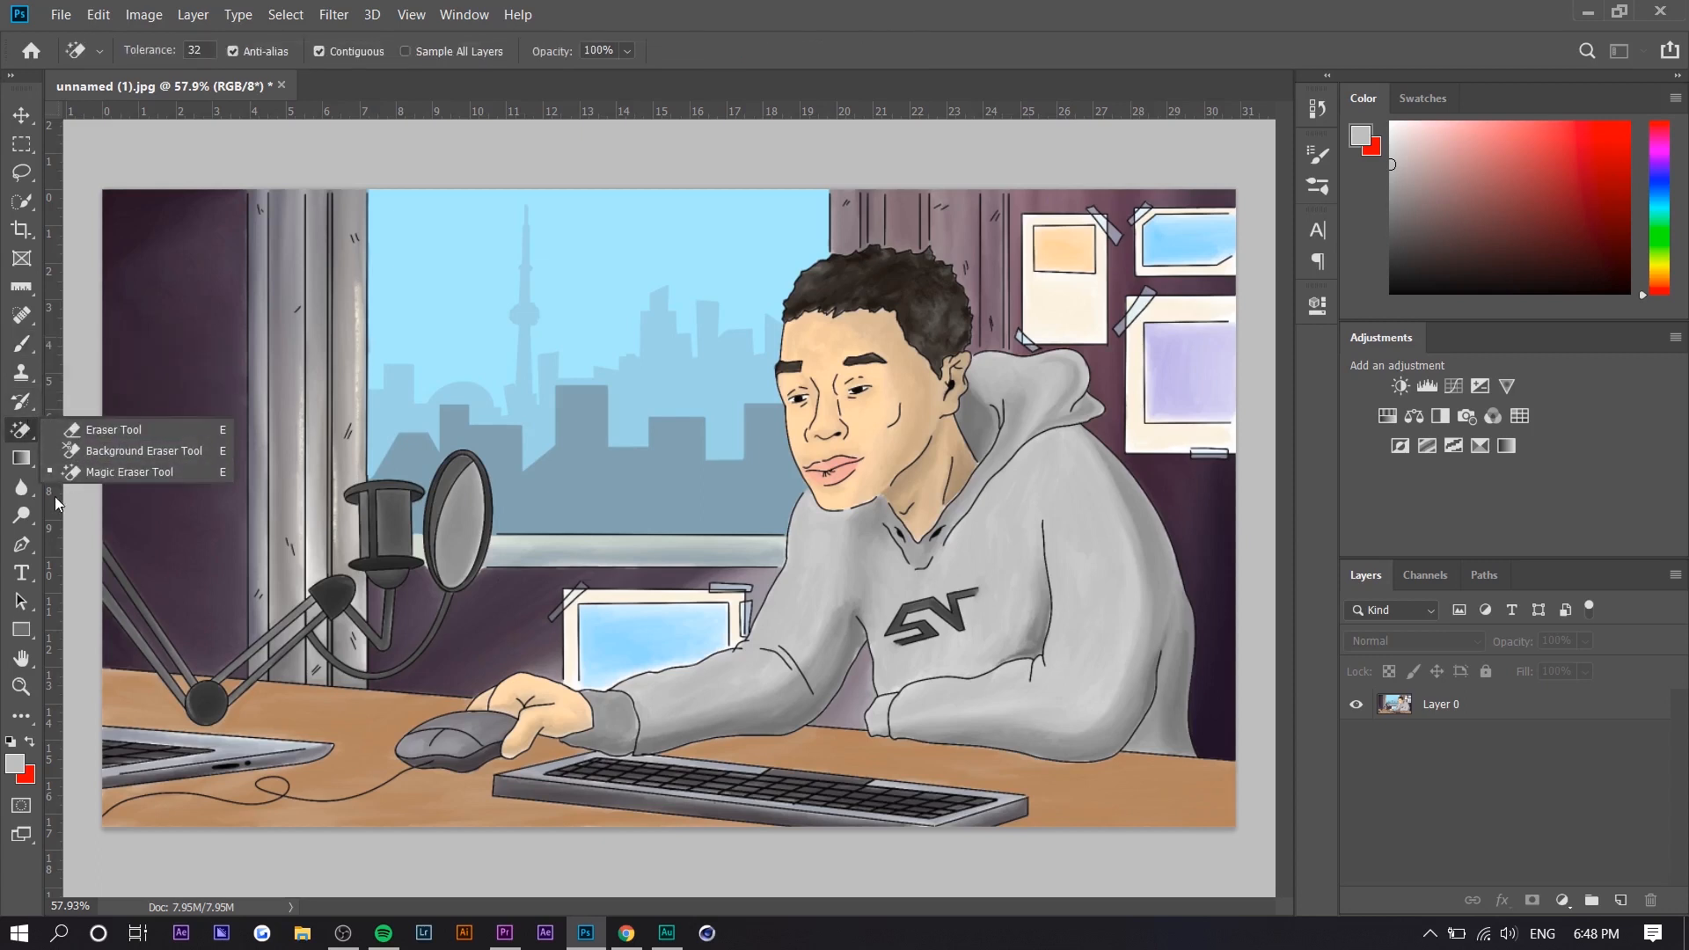
pyautogui.click(21, 116)
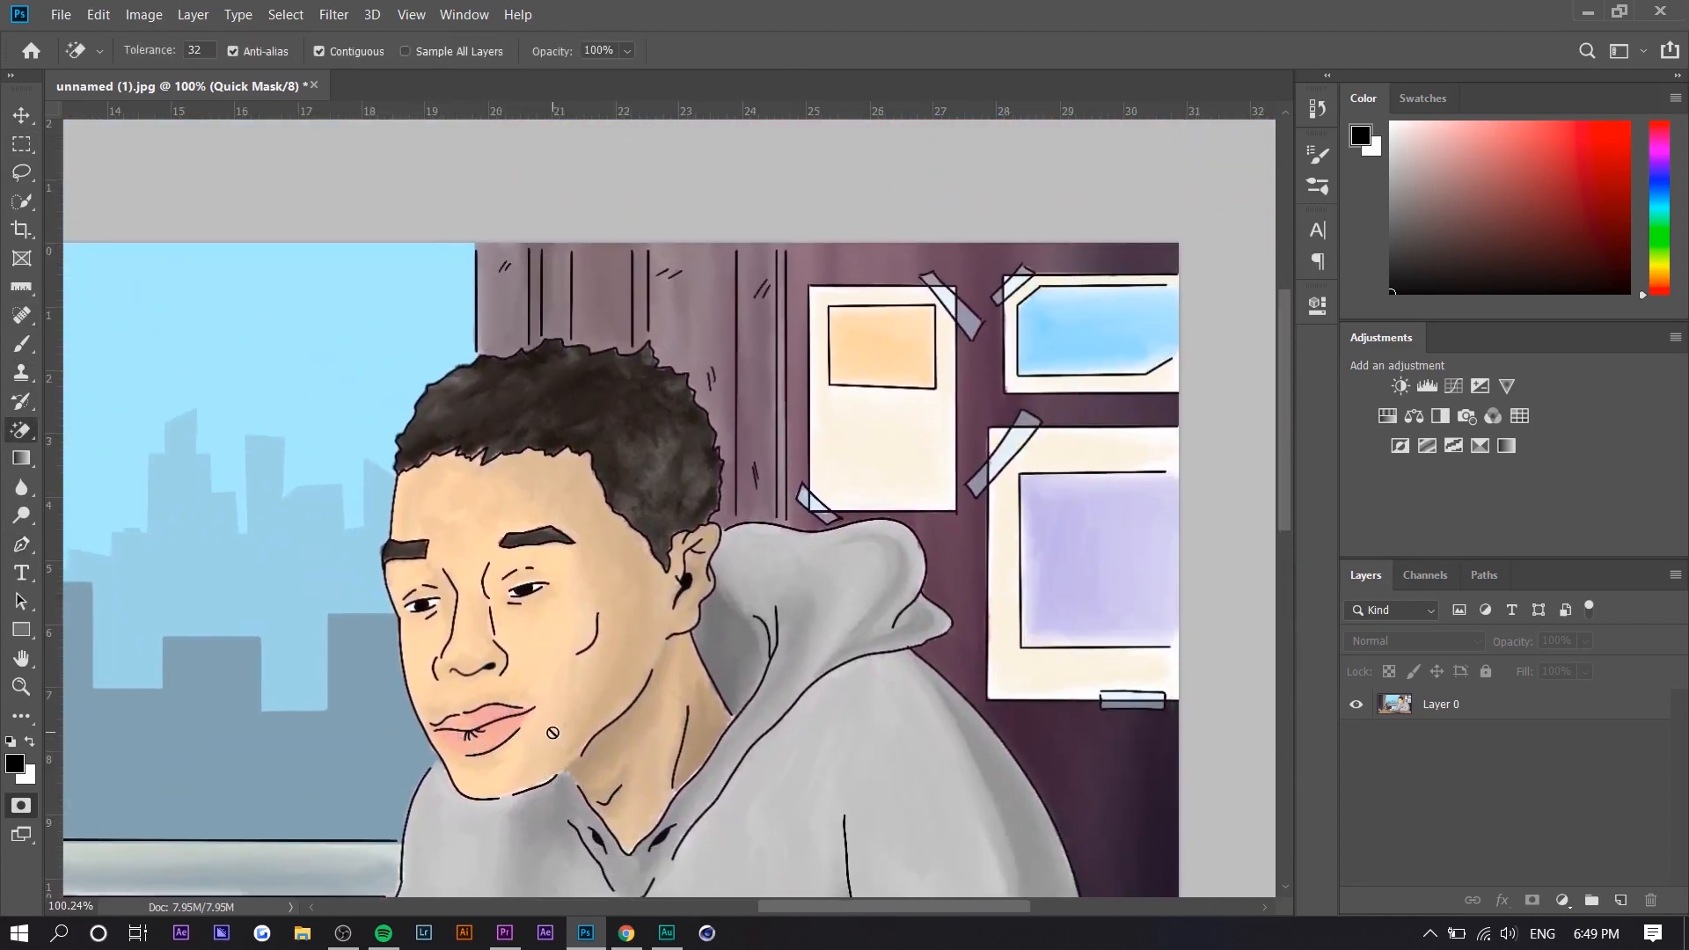
# - Attempt a Magic Eraser click and dismiss the no-layer-selected warning
pyautogui.click(550, 732)
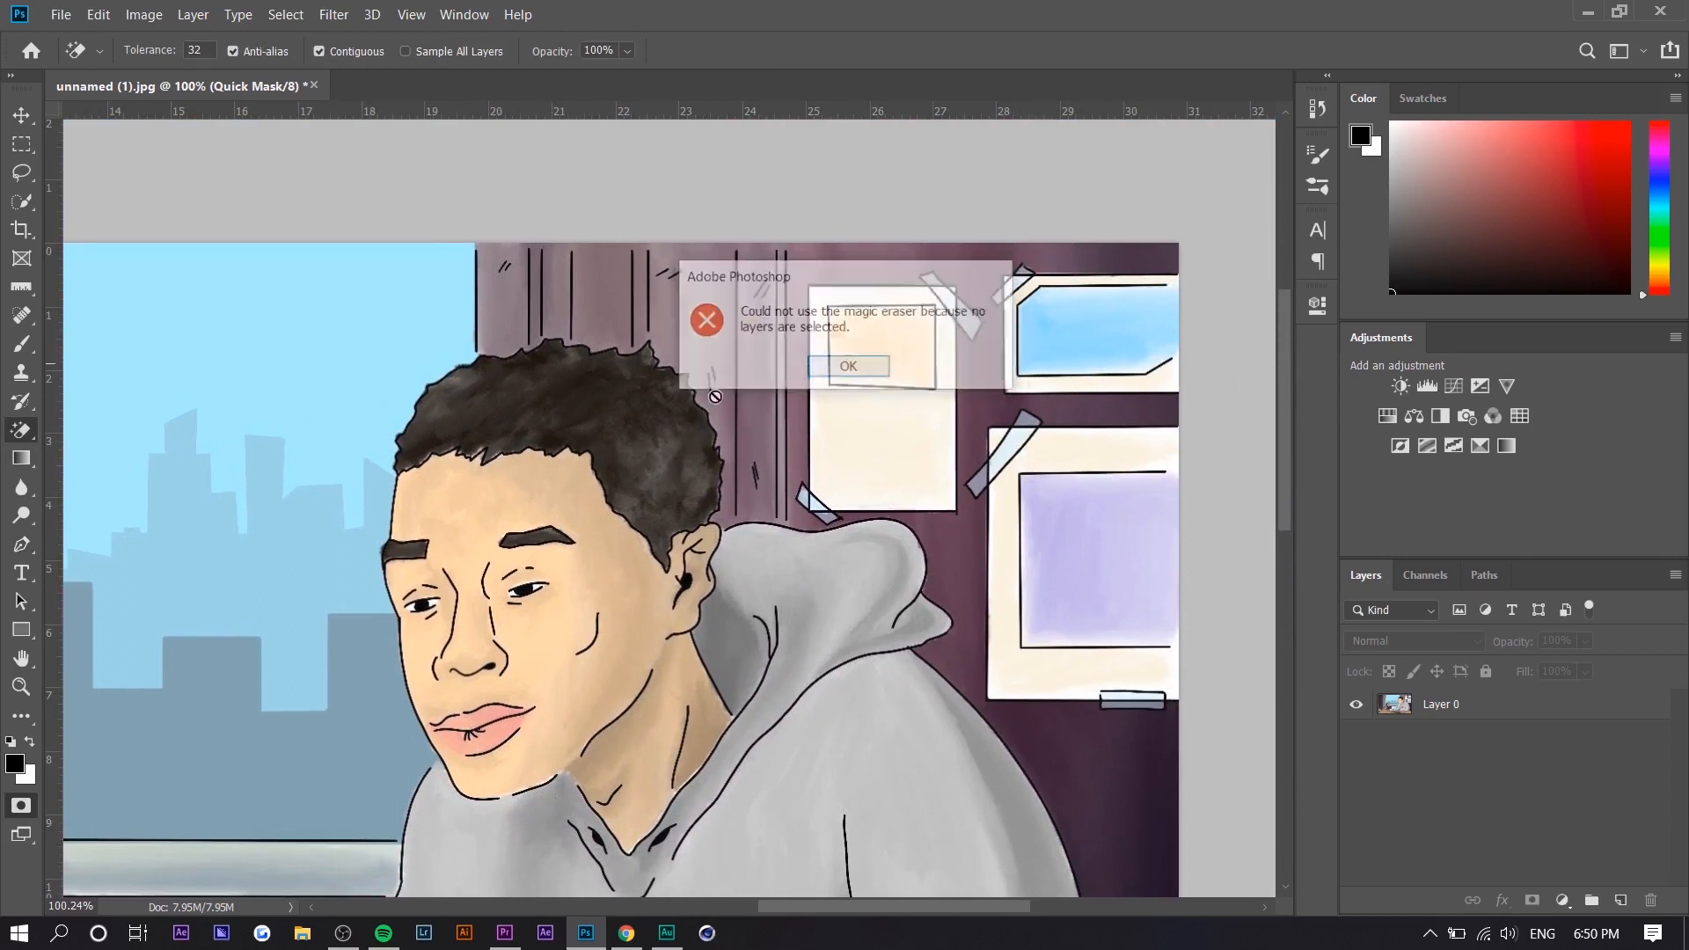
pyautogui.click(848, 366)
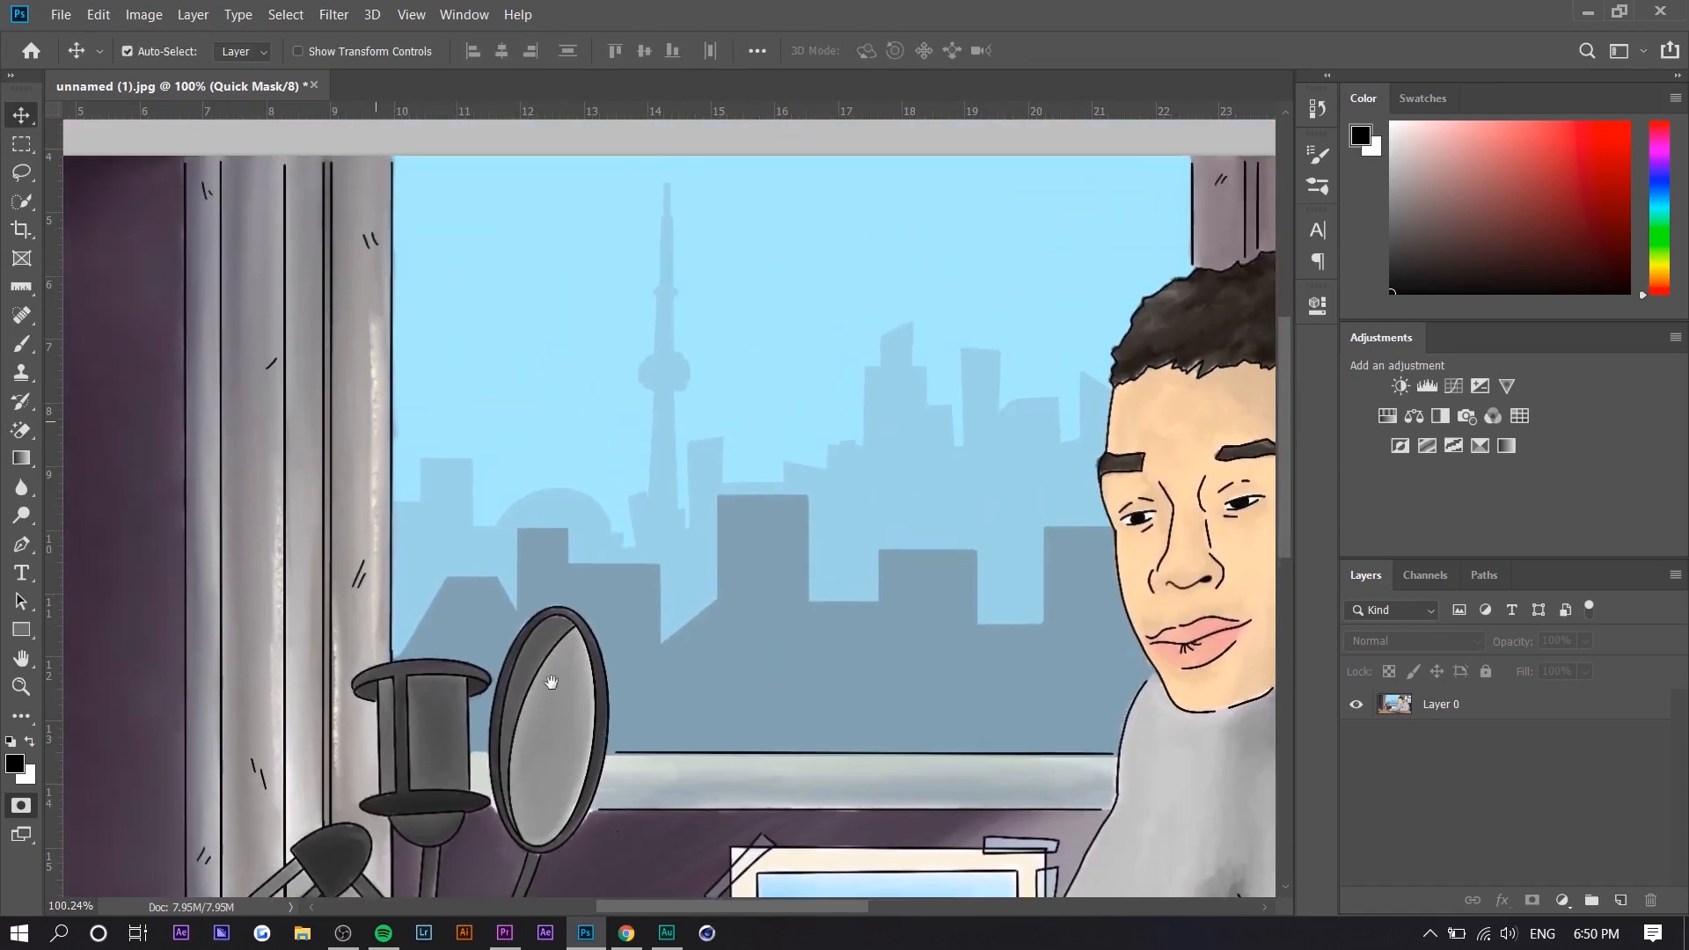
# - Pan the view down to inspect the desk and keyboard
pyautogui.moveTo(550, 683); pyautogui.dragTo(908, 343)
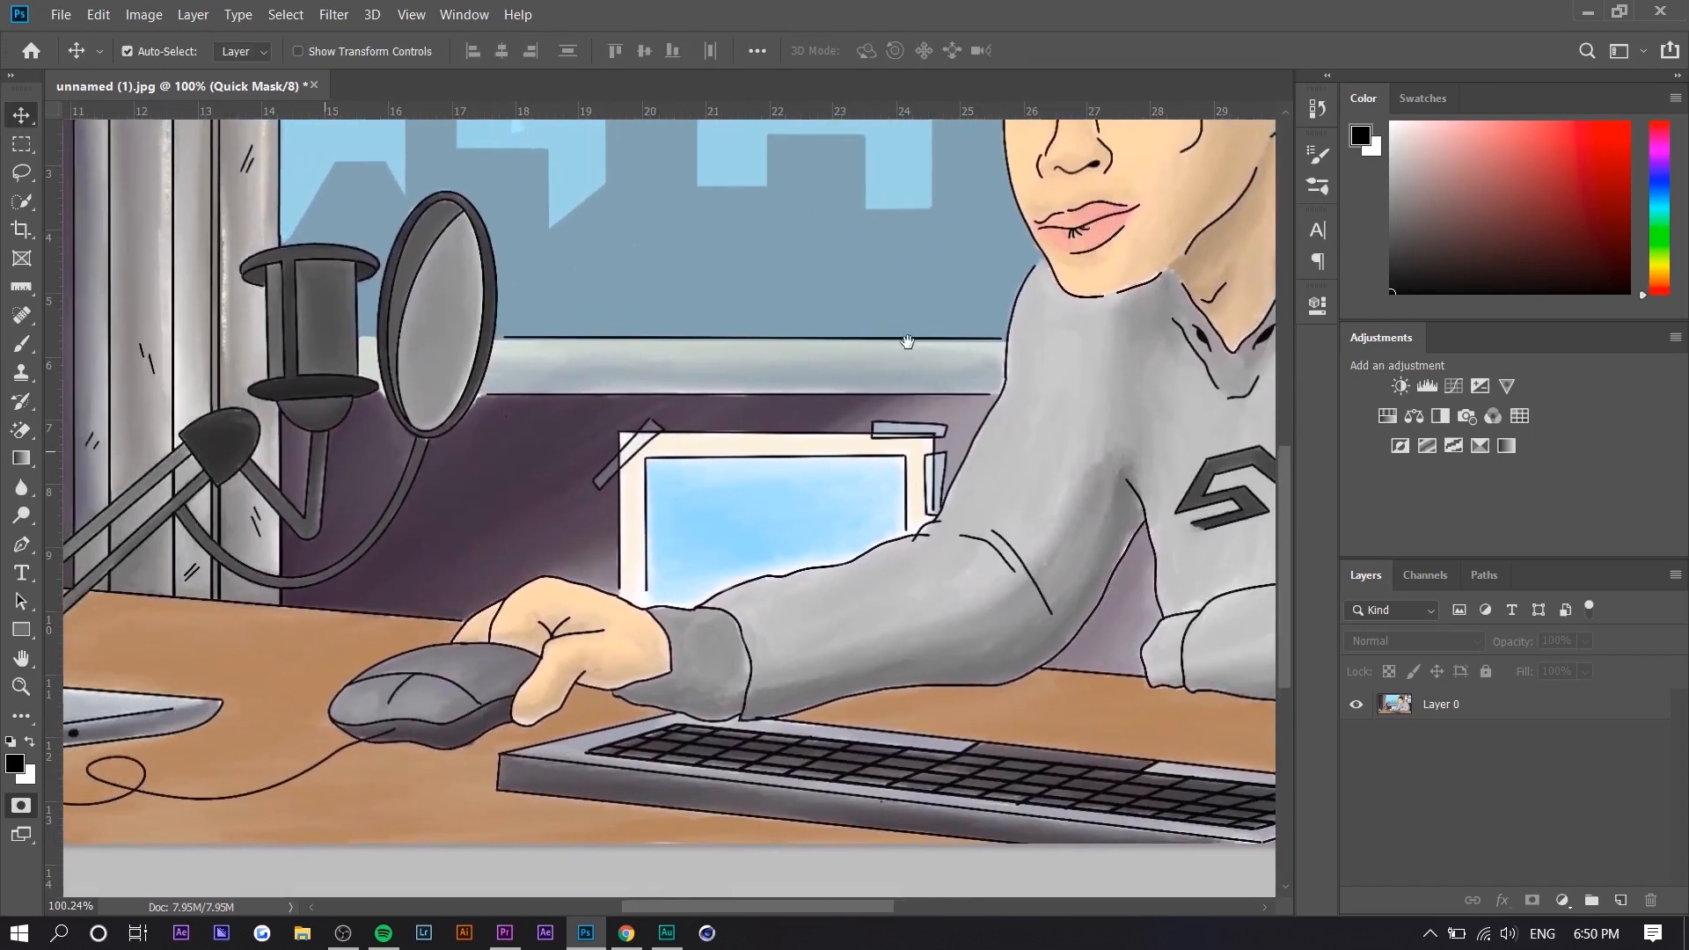
pyautogui.moveTo(908, 343); pyautogui.dragTo(818, 350)
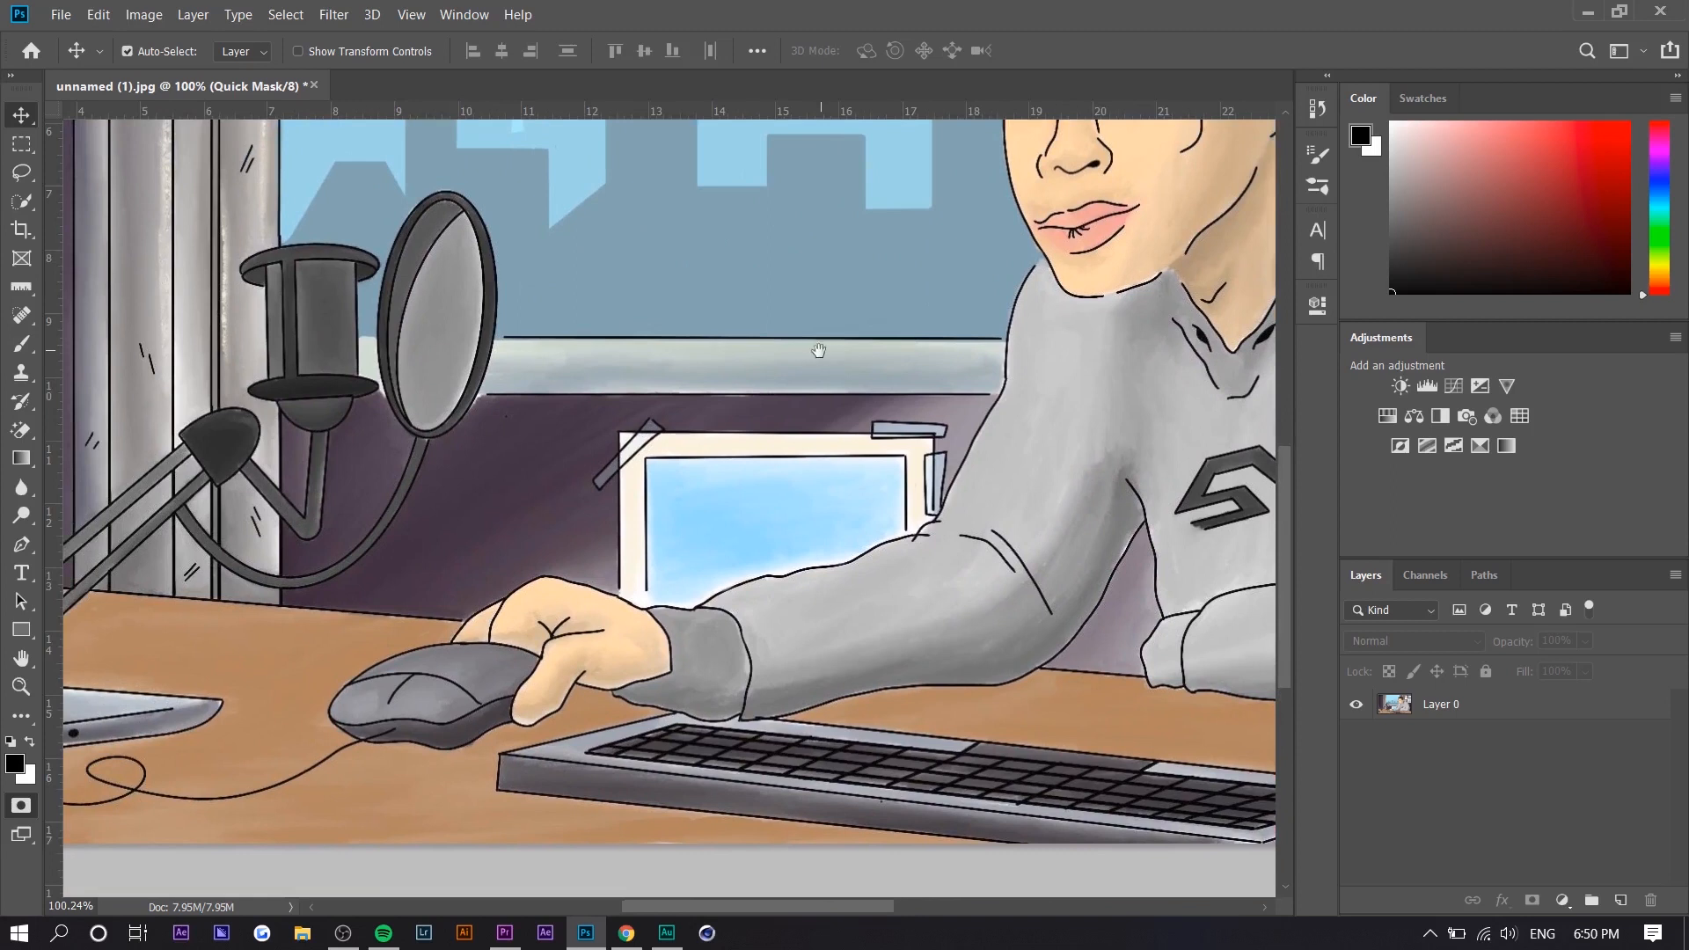
pyautogui.moveTo(483, 531)
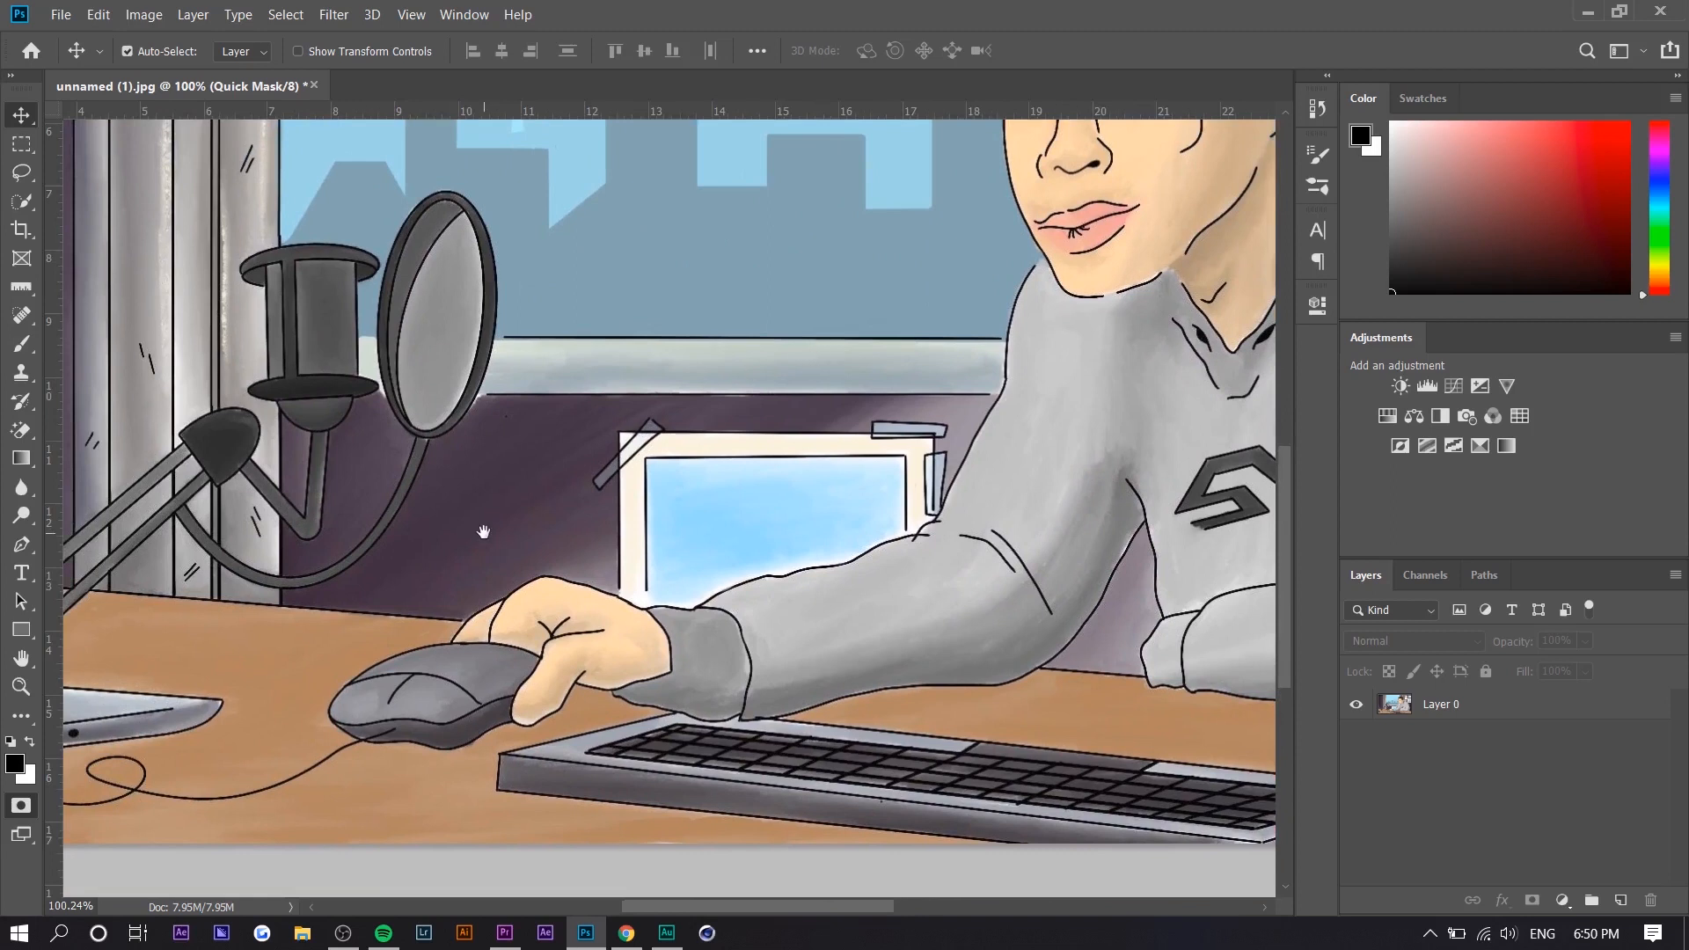